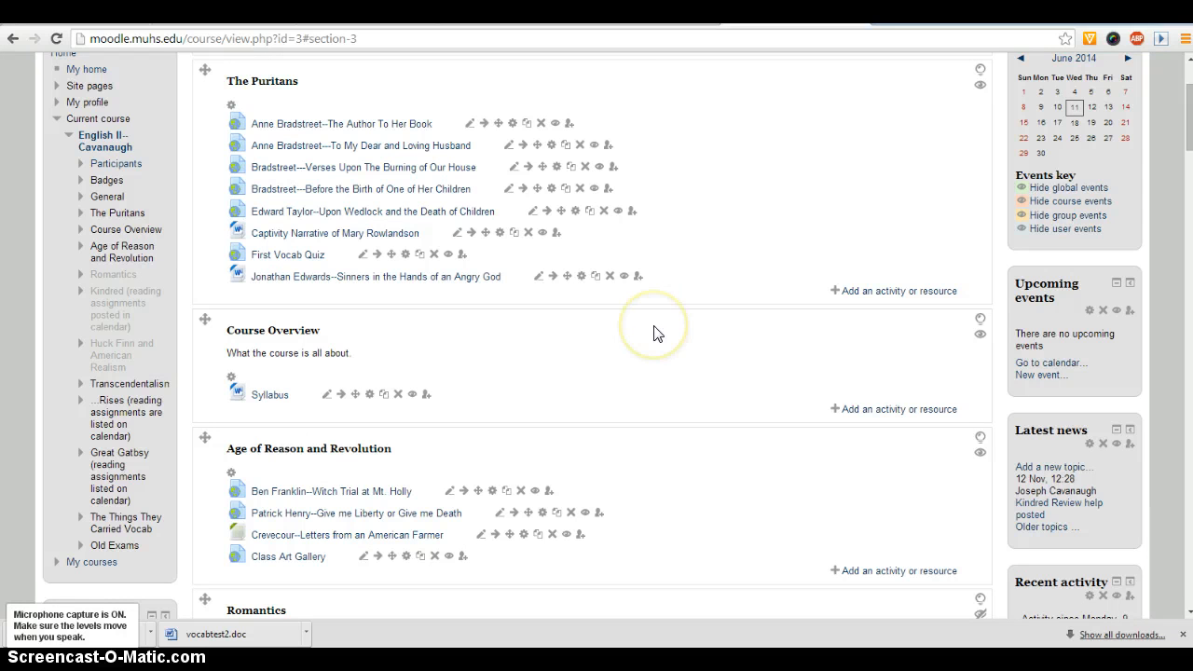
mouse_move(657, 333)
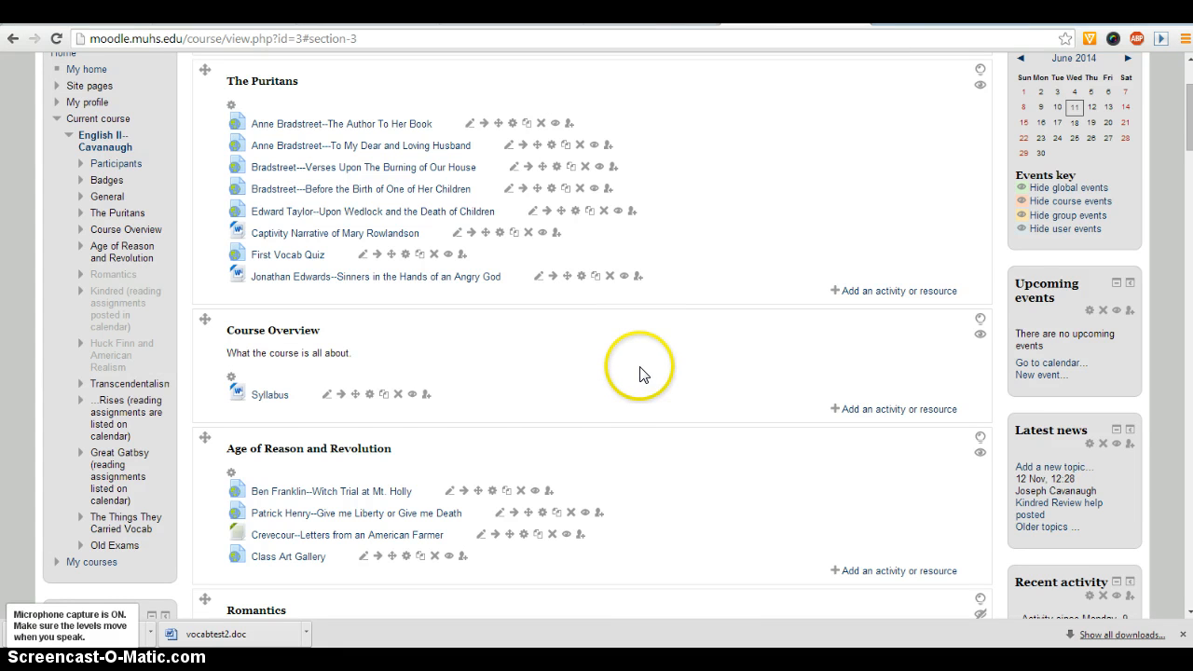
Step: Scroll the course page and open the Class Art Gallery resource
scroll(down, 3)
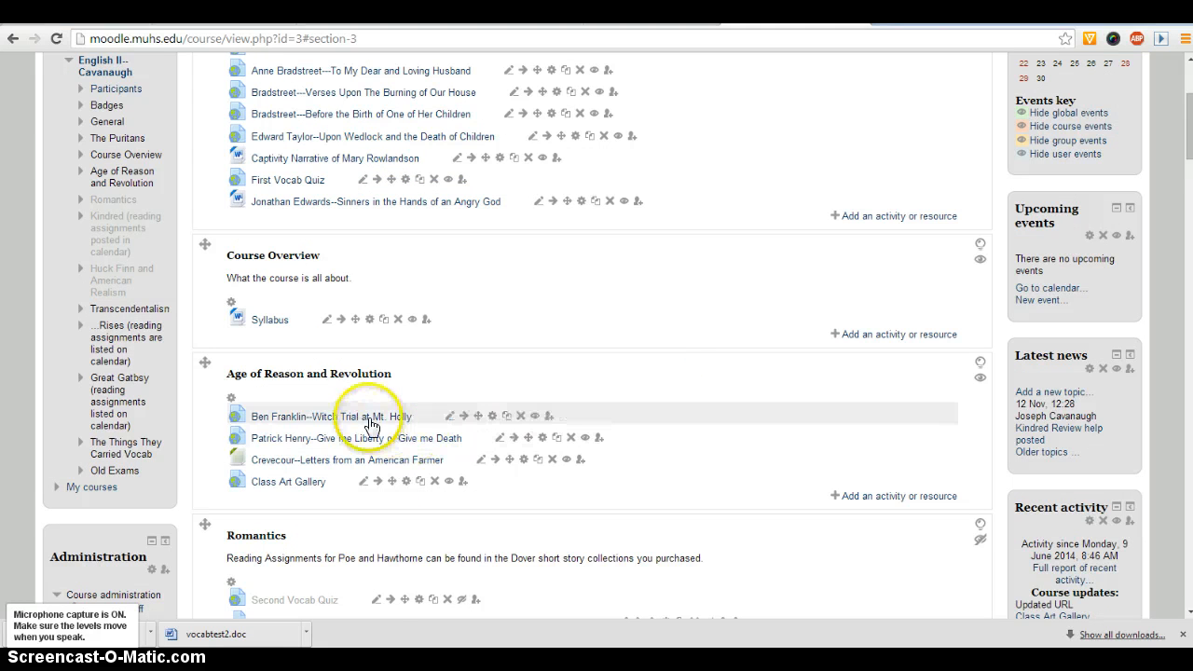
scroll(down, 3)
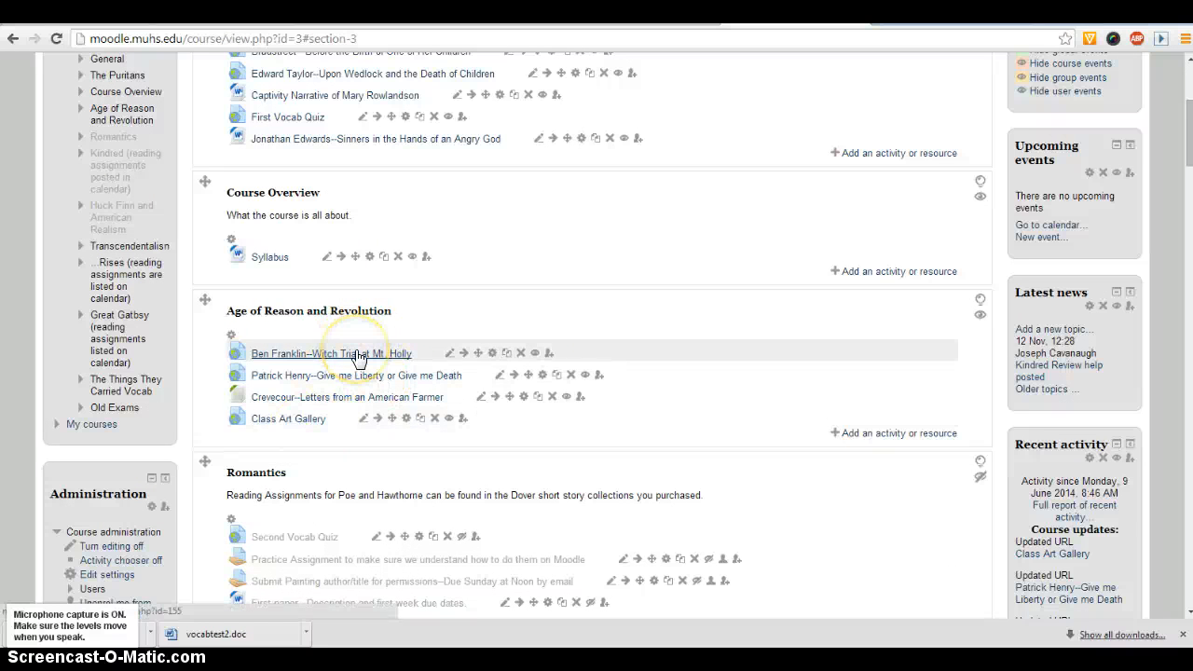
mouse_move(275, 358)
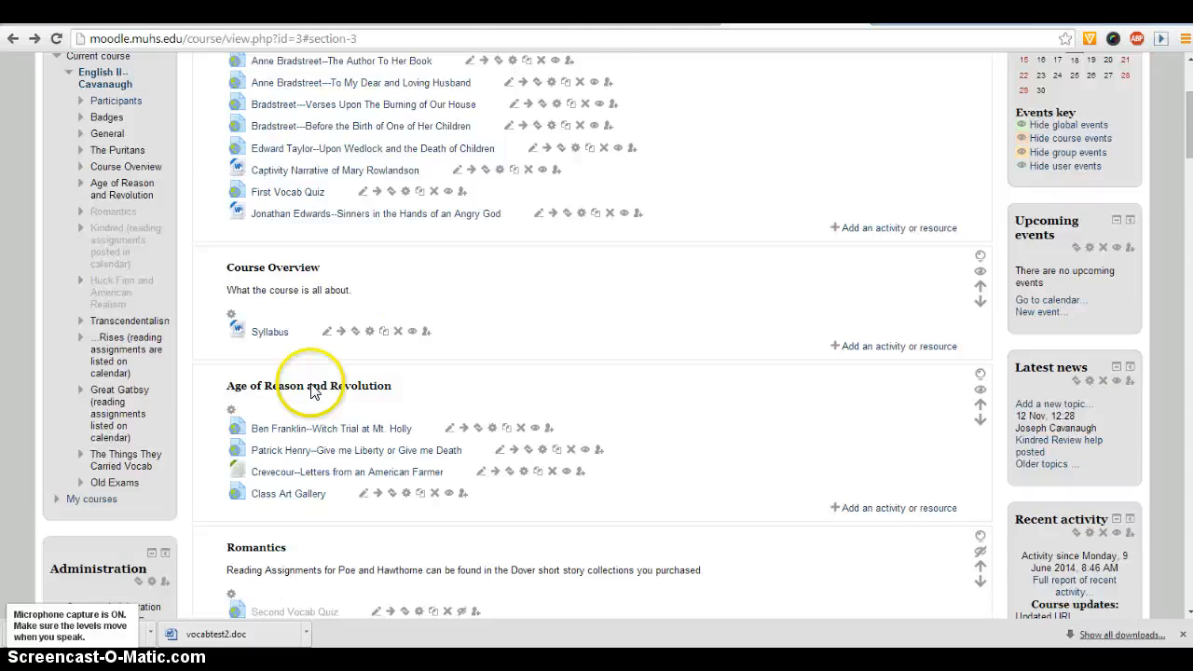
scroll(down, 3)
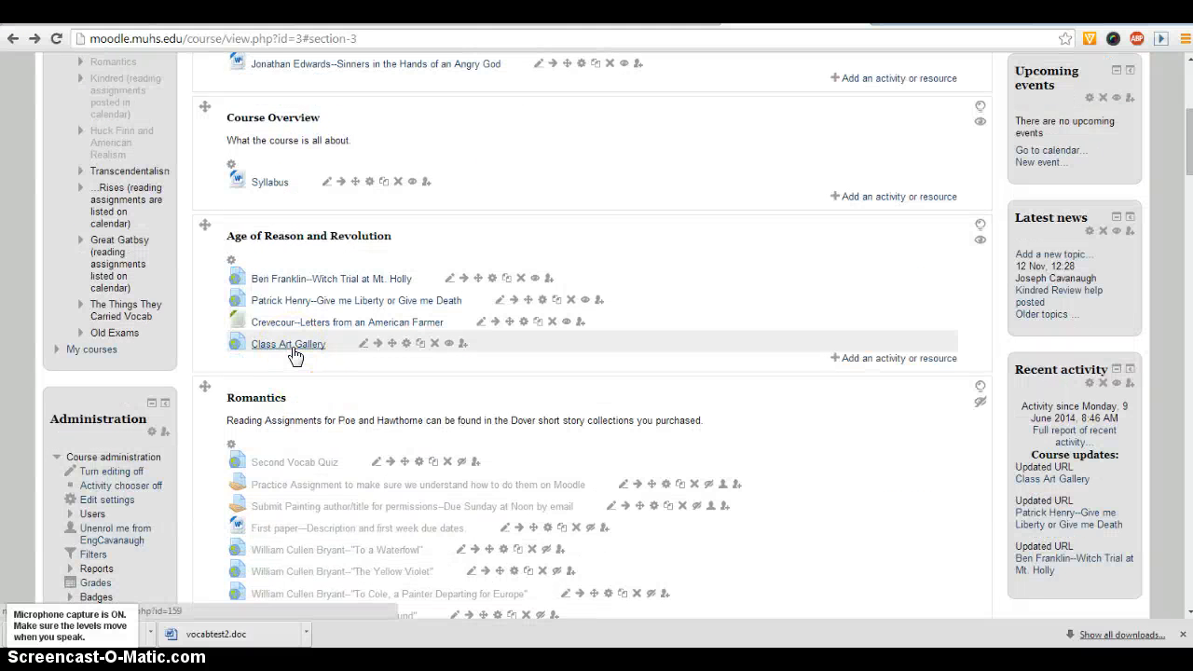
click(287, 343)
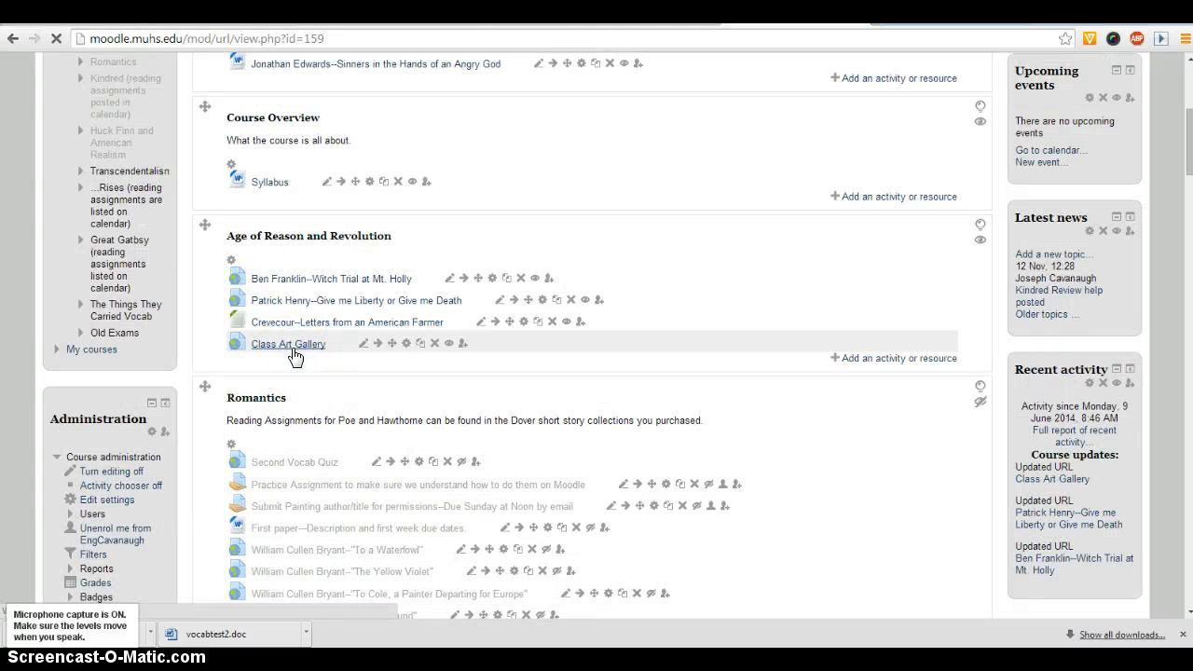
click(287, 343)
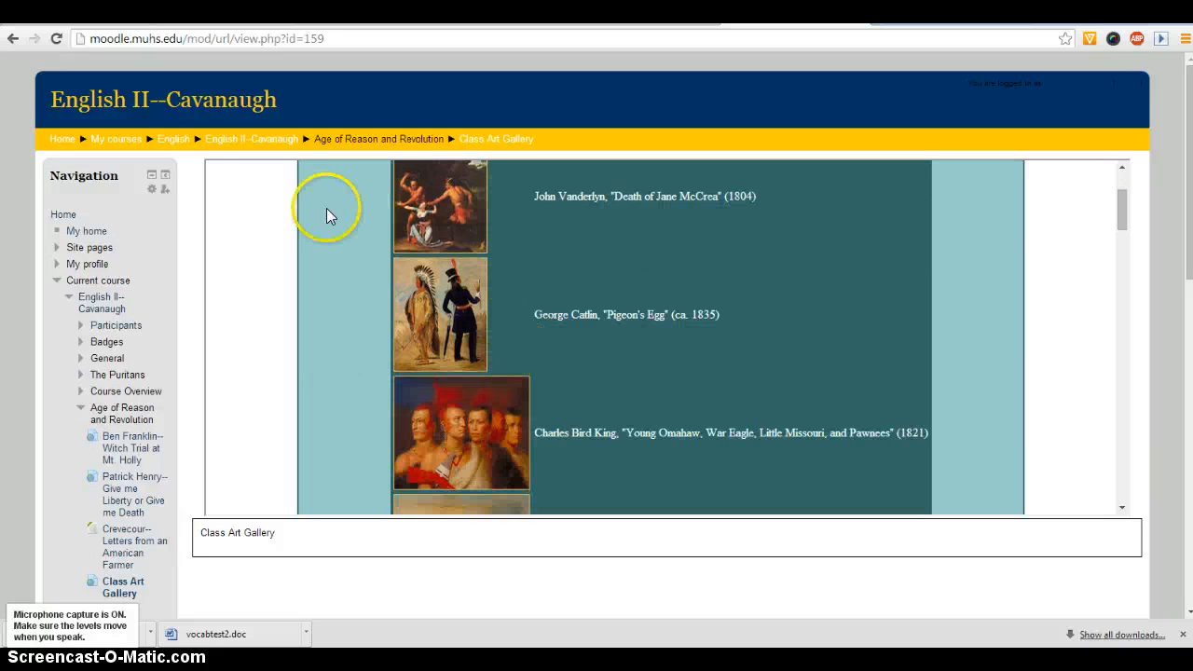
Step: View the Thomas Smith self-portrait and Paul Revere portrait at full size, then return to the gallery
scroll(down, 3)
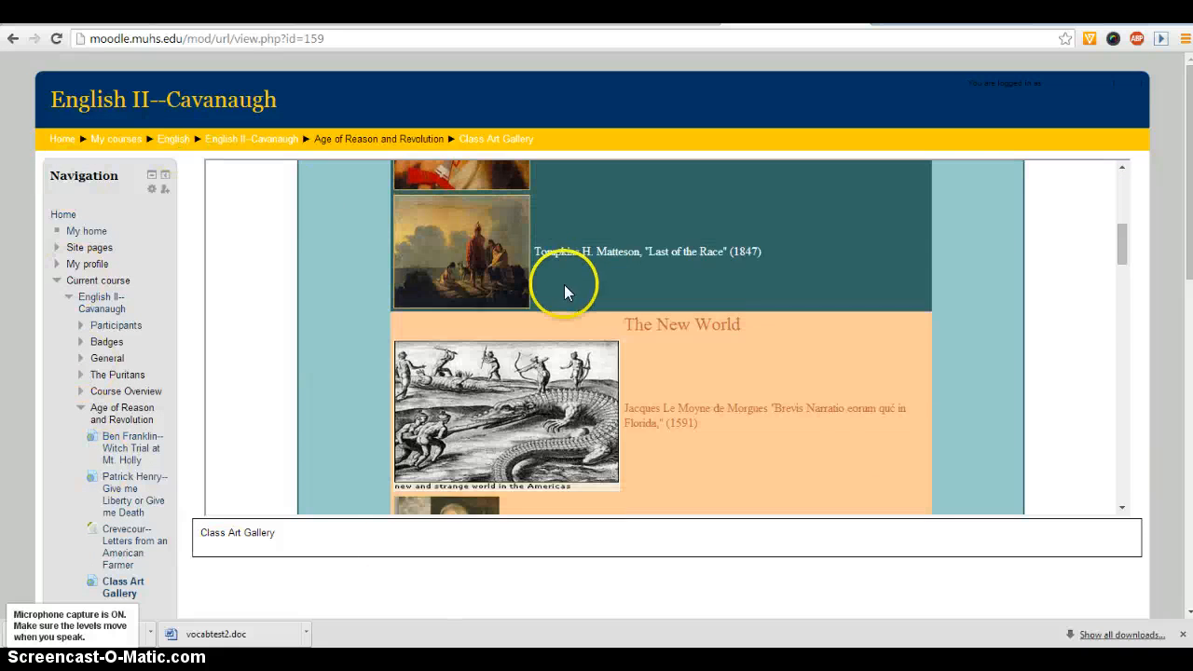
scroll(down, 3)
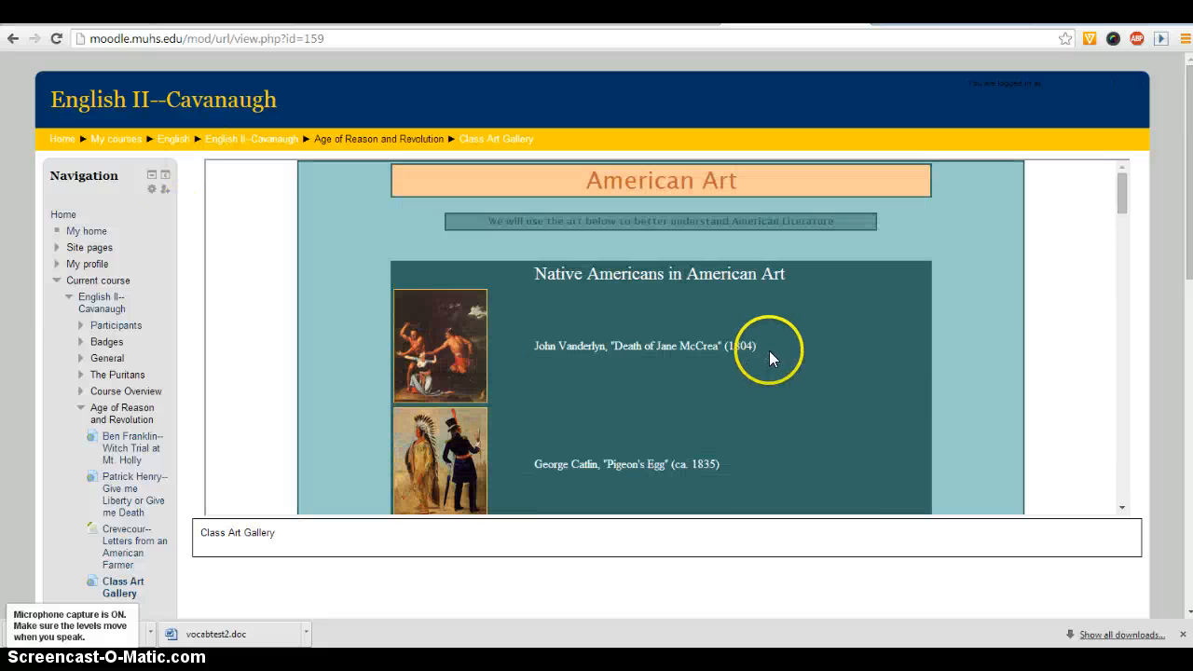
scroll(down, 3)
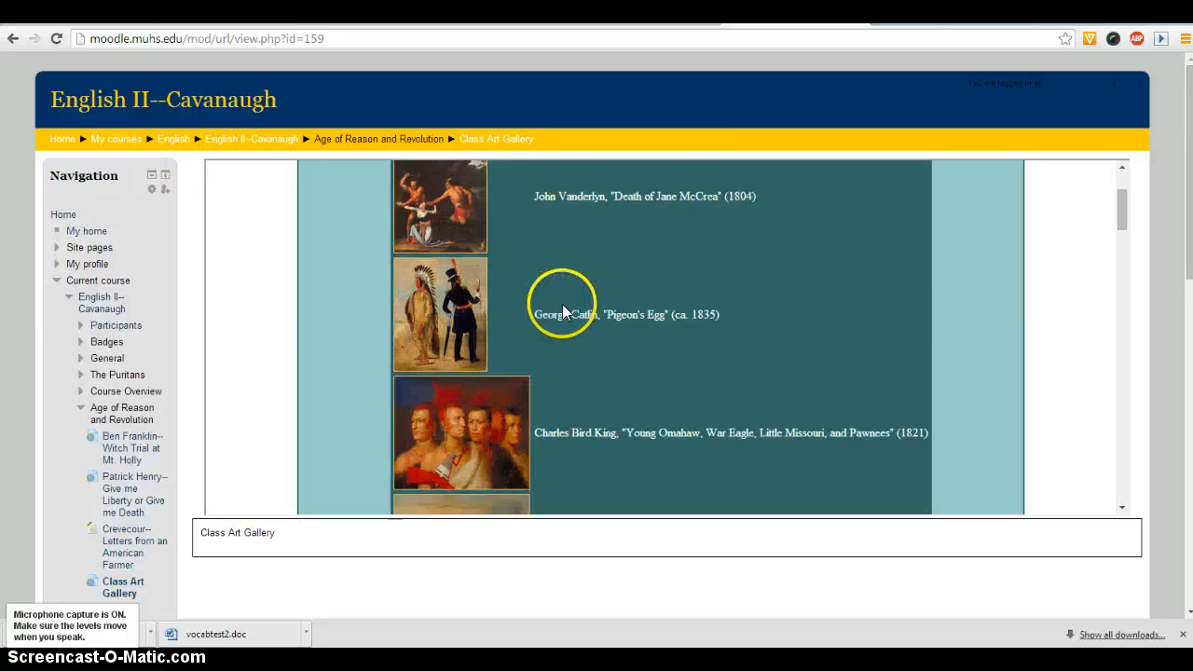
scroll(down, 3)
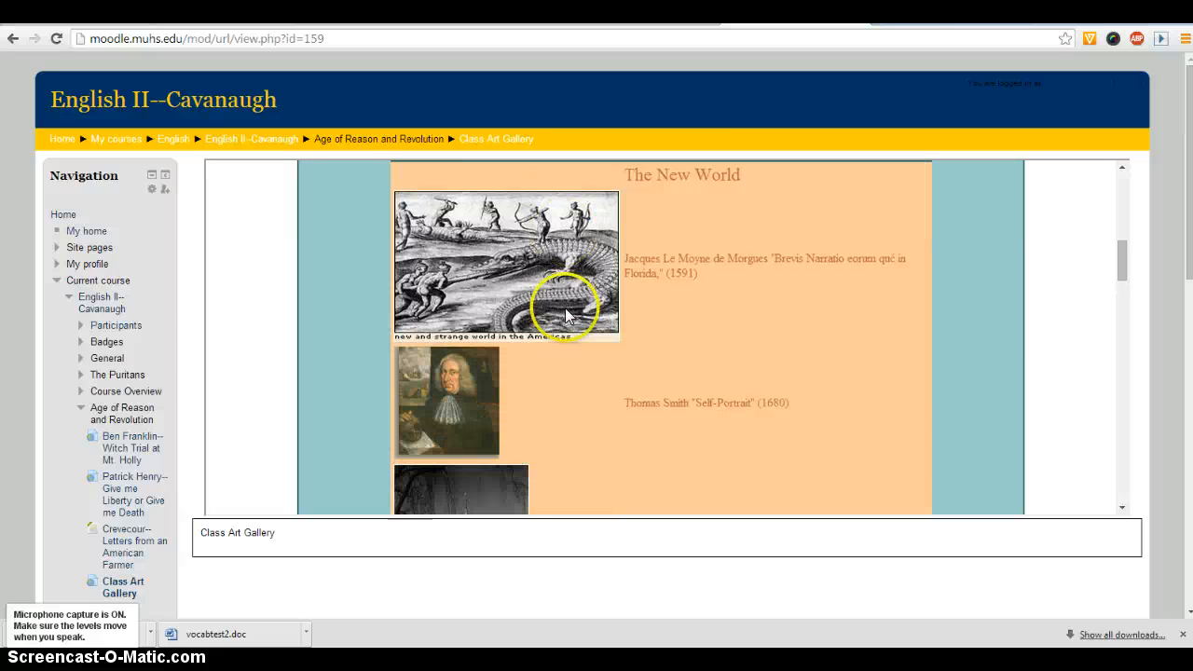
click(447, 401)
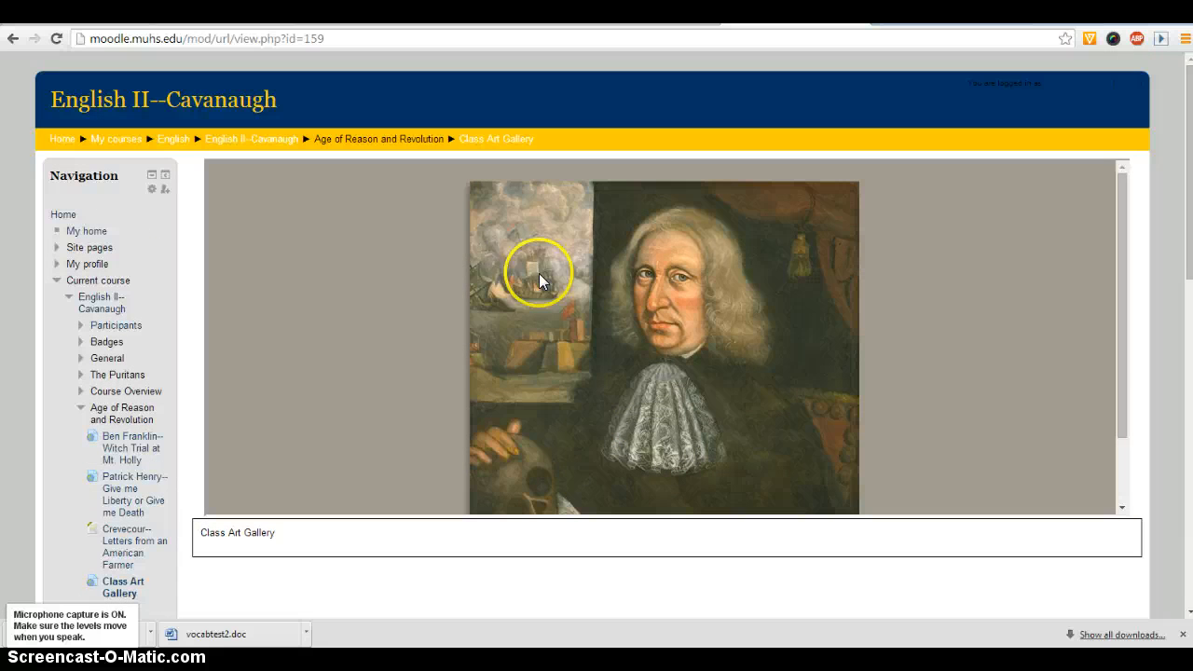
mouse_move(479, 300)
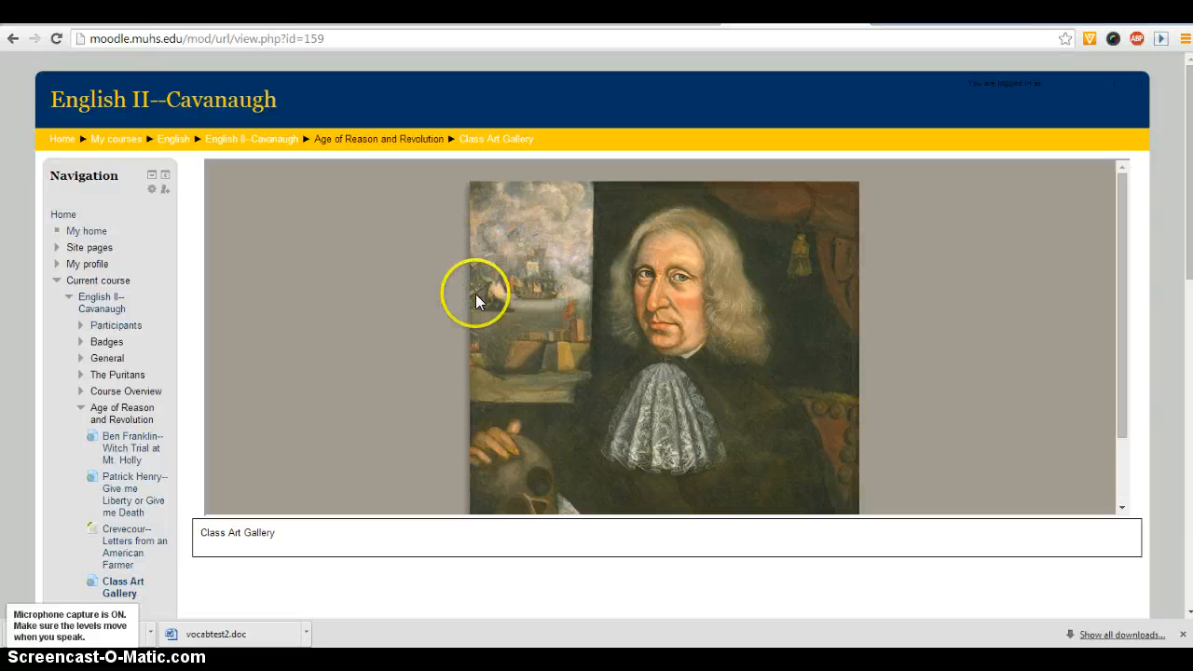
mouse_move(415, 235)
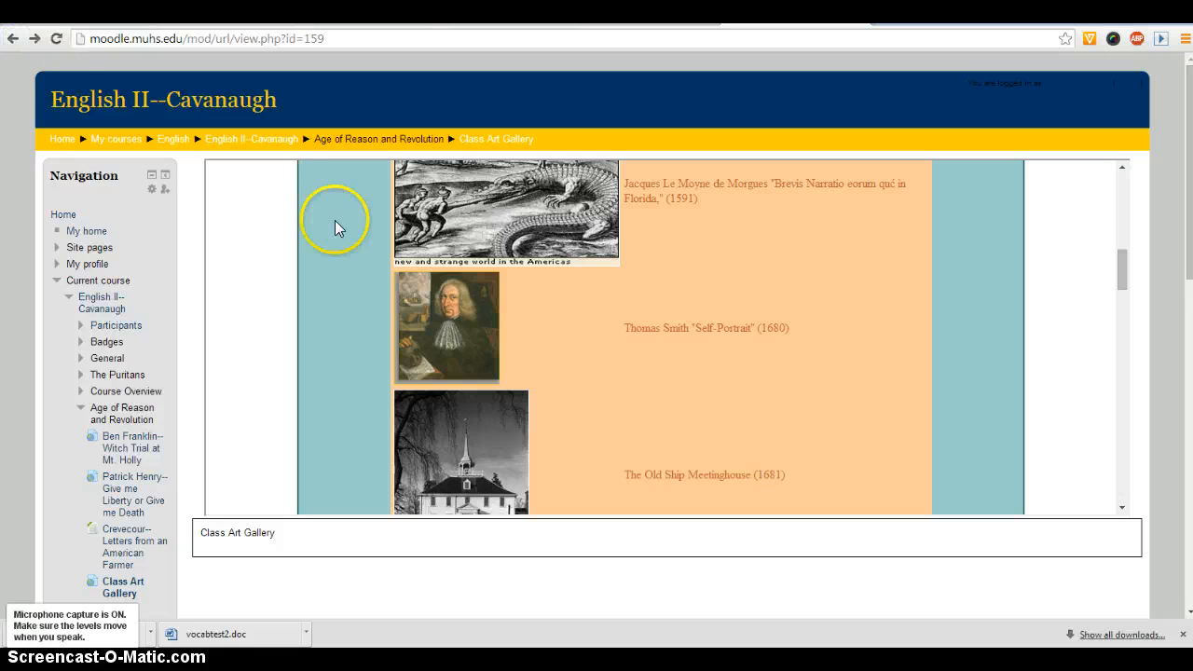
mouse_move(486, 395)
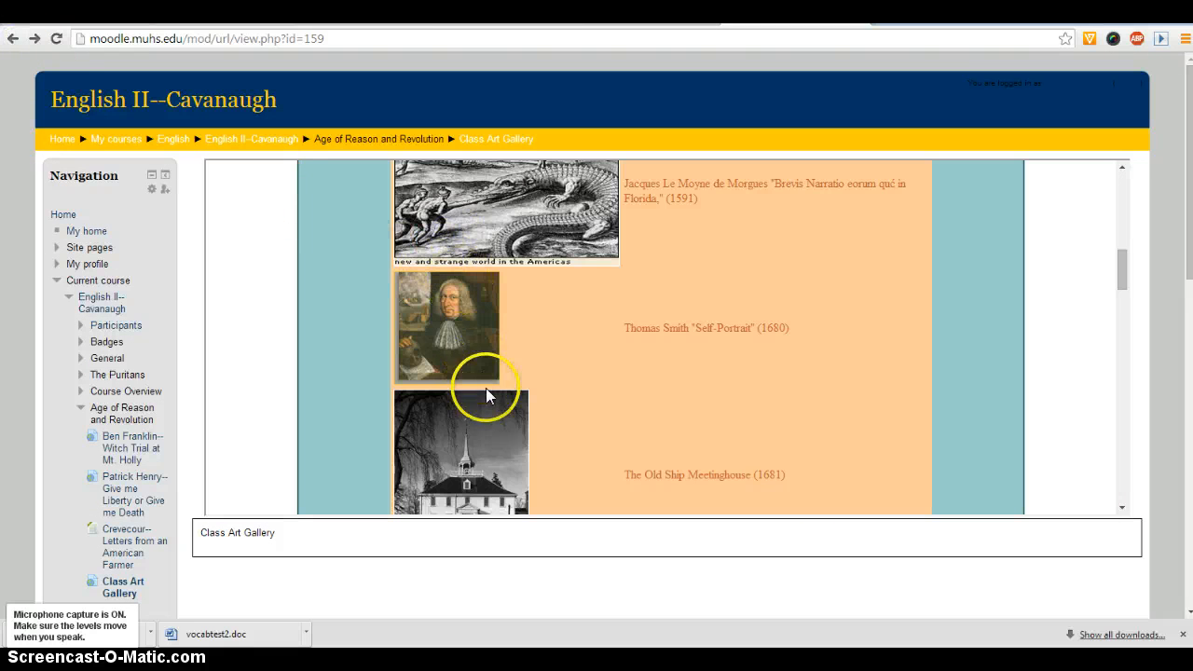
scroll(down, 3)
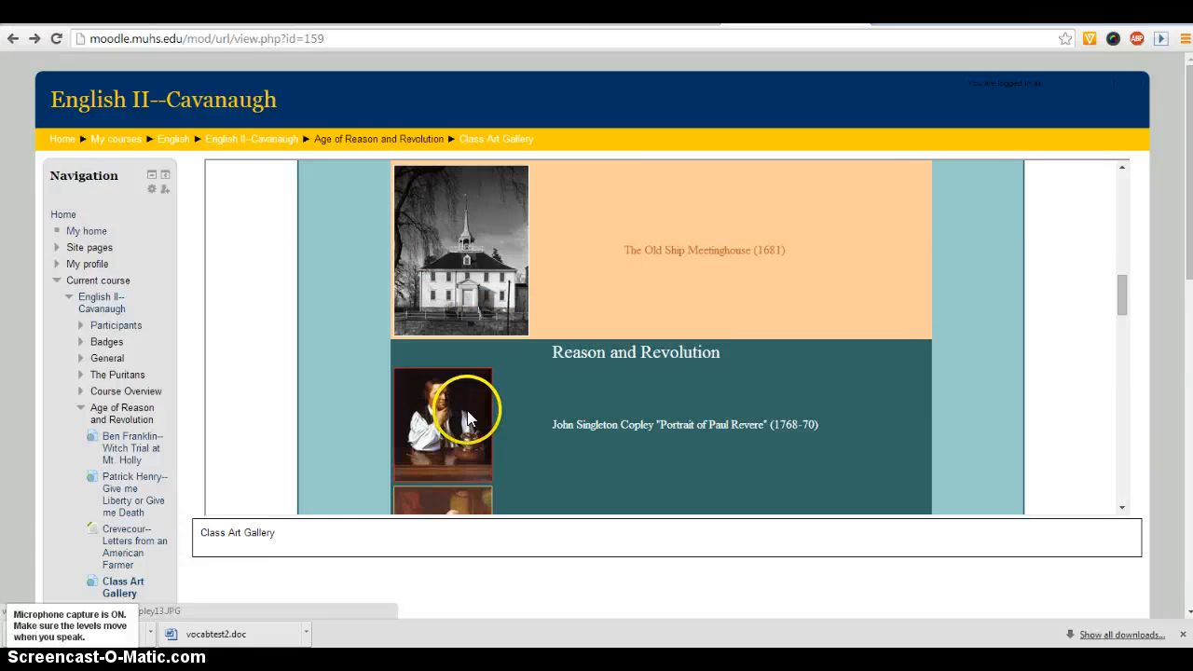
click(442, 424)
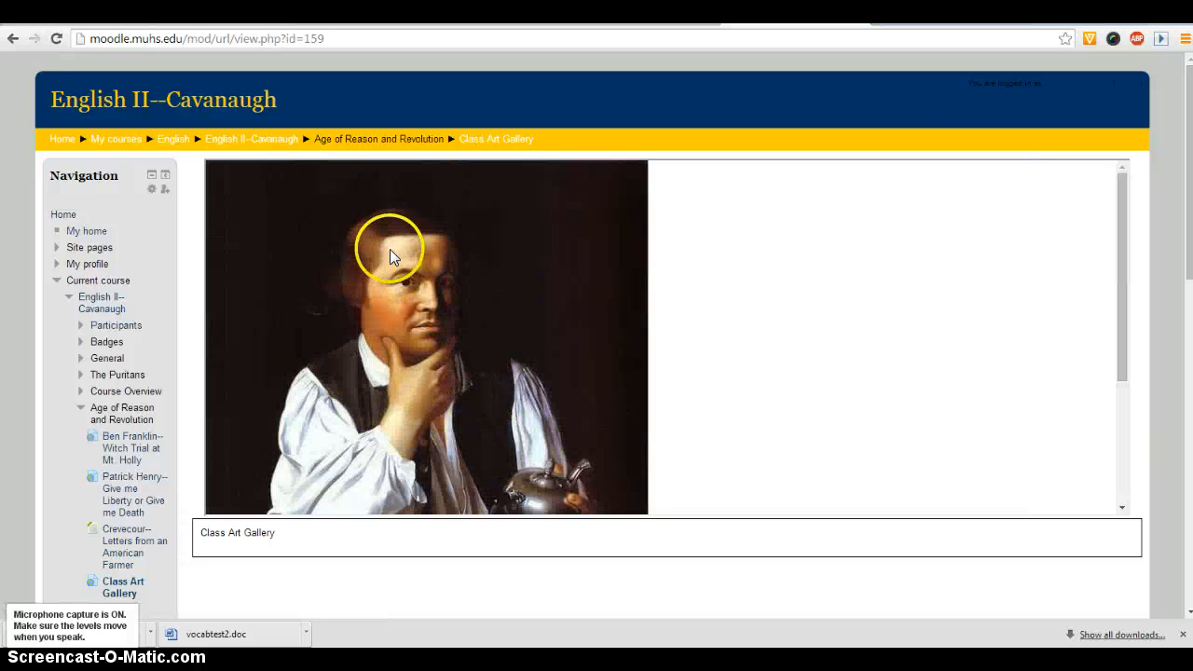
click(13, 39)
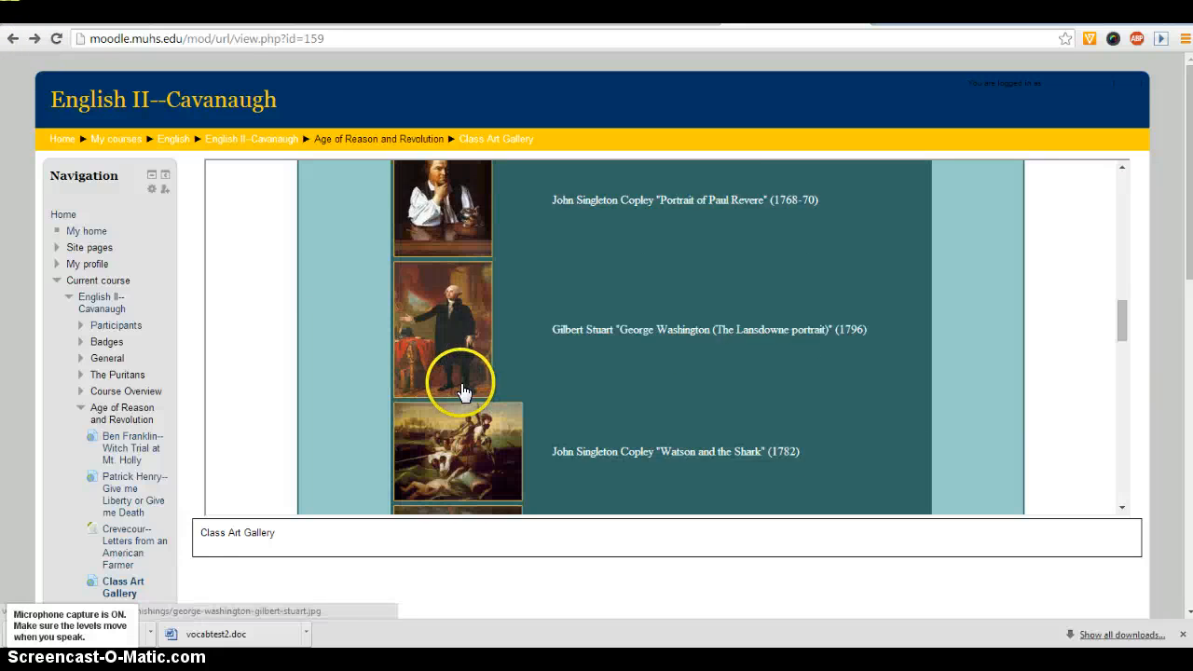
Step: View another gallery painting, then return to the English II course page
click(465, 392)
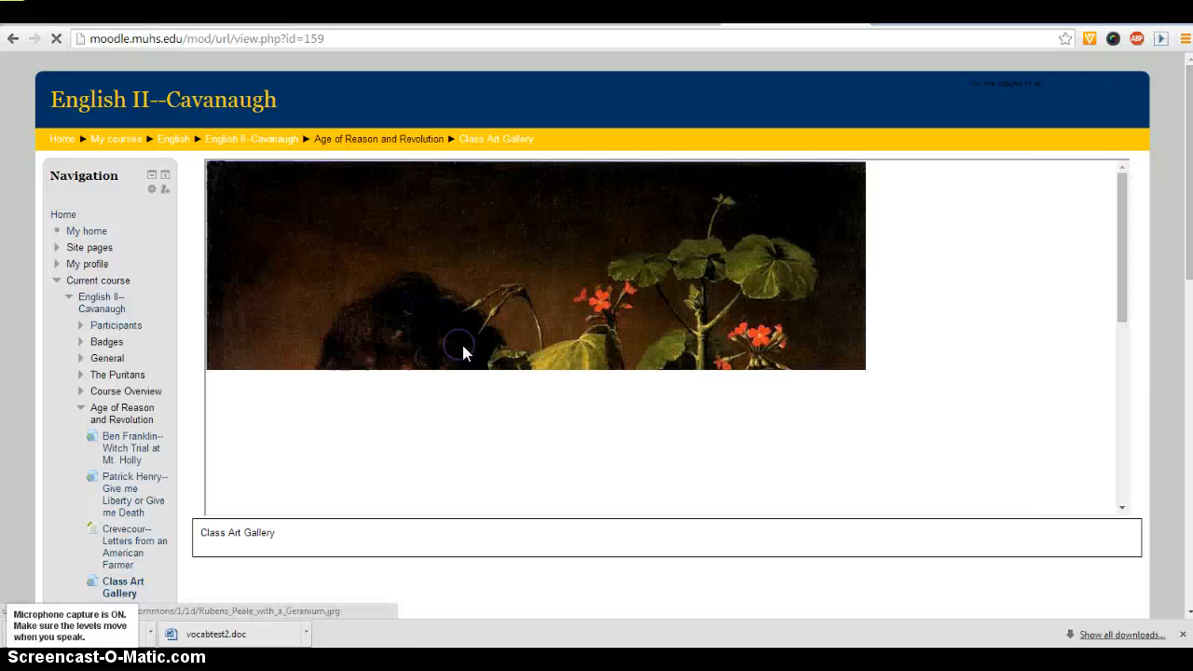
scroll(down, 3)
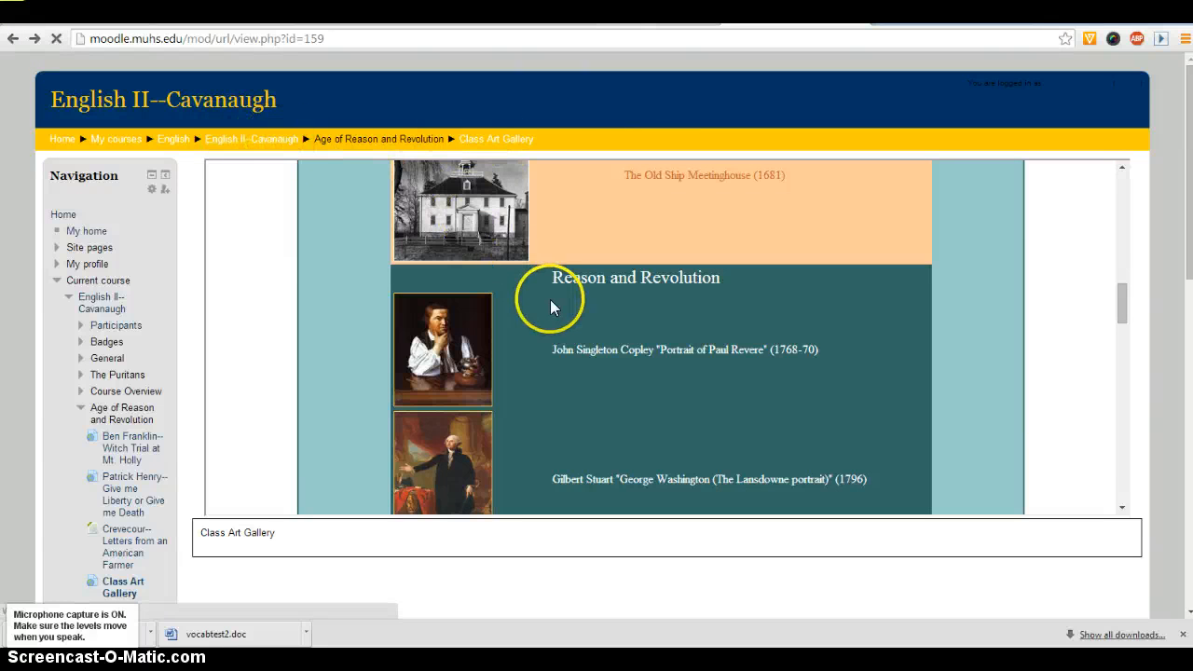
click(252, 139)
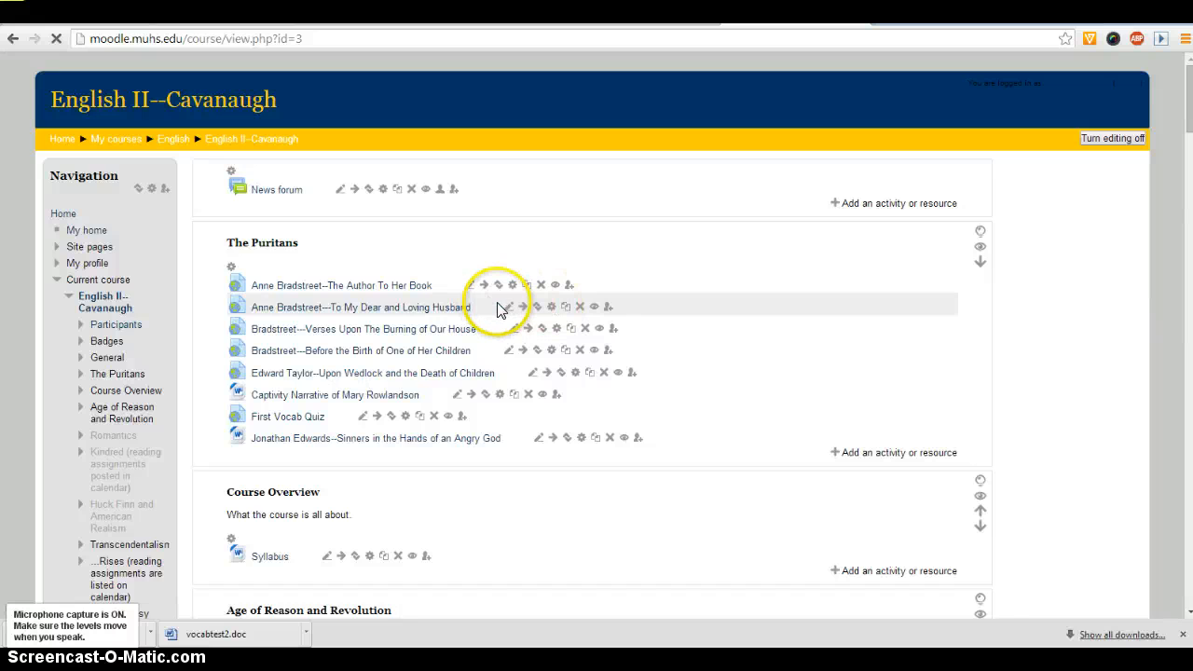
scroll(down, 3)
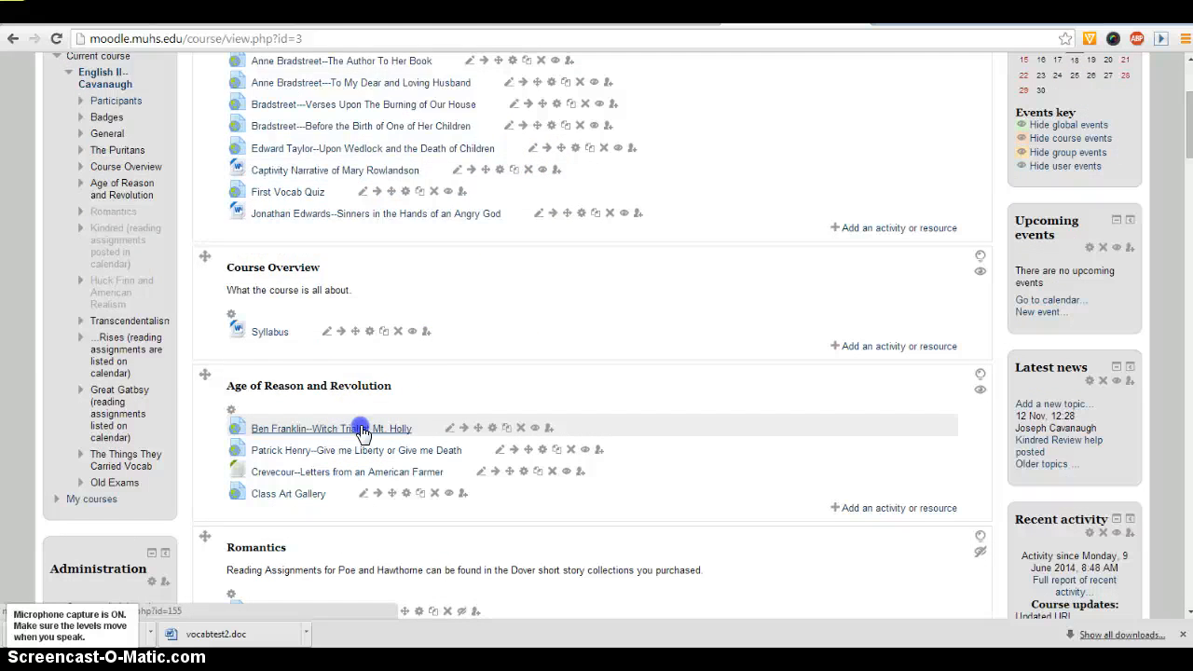
Step: Open the Ben Franklin--Witch Trial at Mt. Holly reading and browse to the Hoaxes by Journalists archive
click(331, 427)
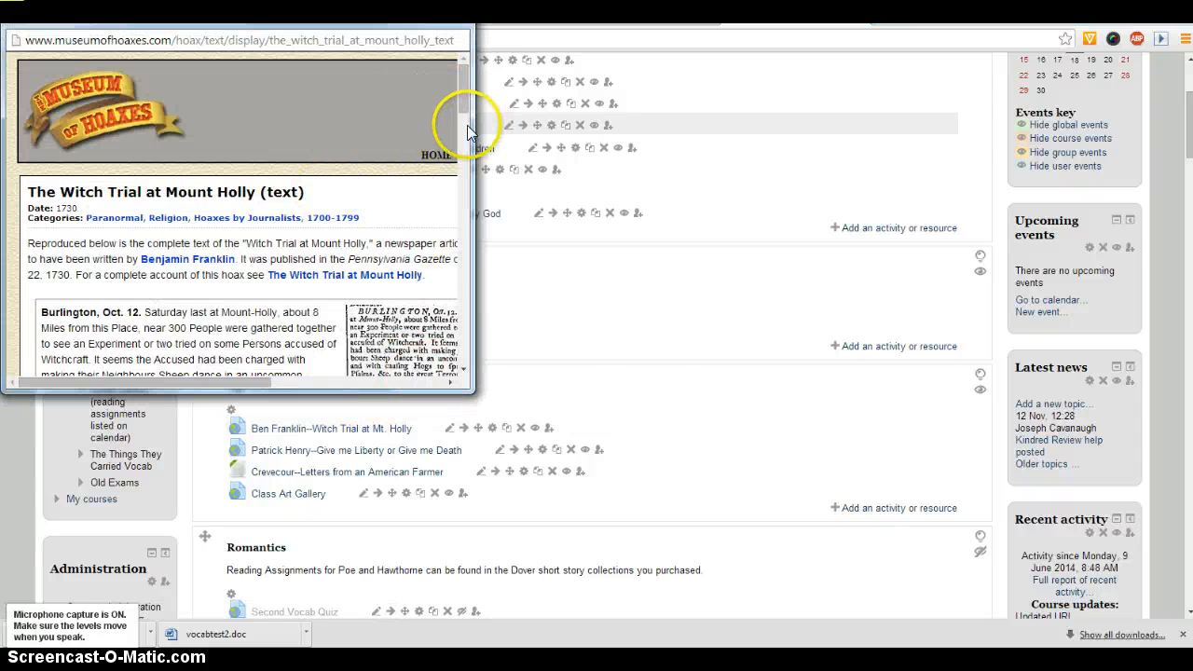
scroll(down, 3)
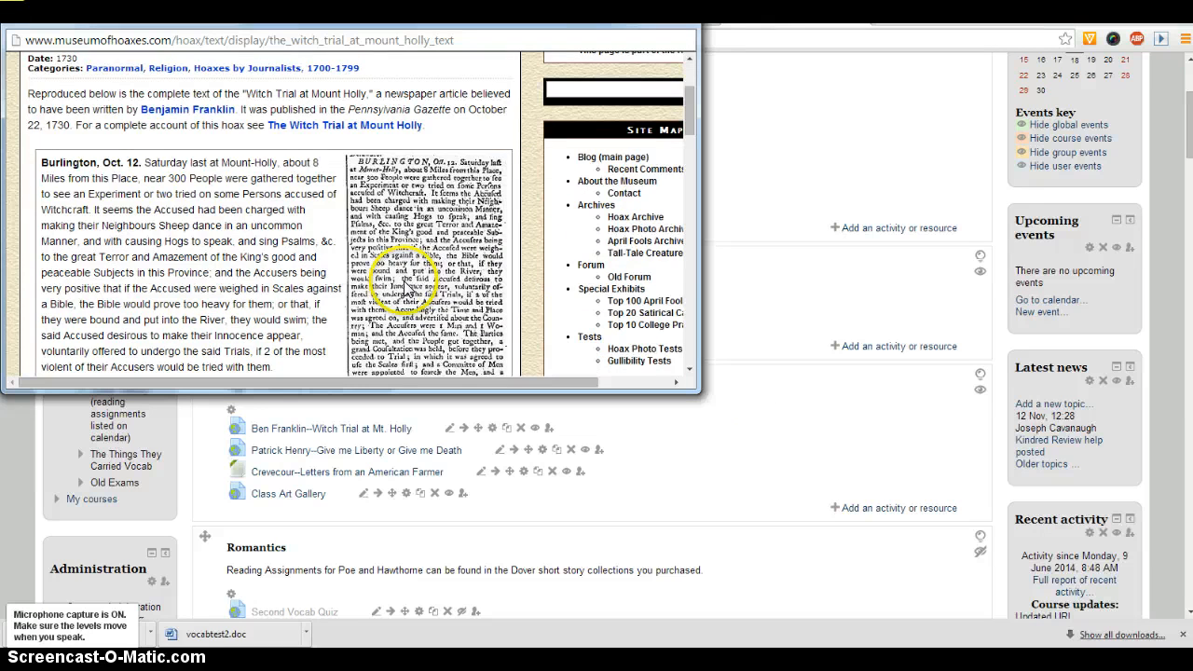
scroll(down, 3)
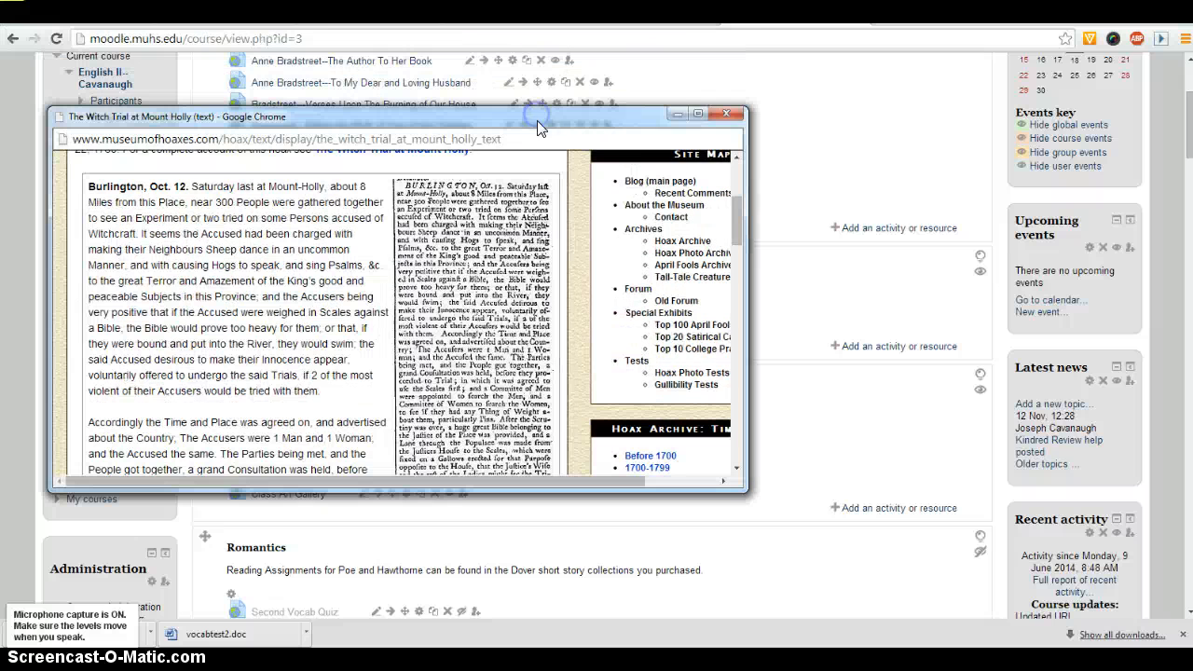
mouse_move(727, 113)
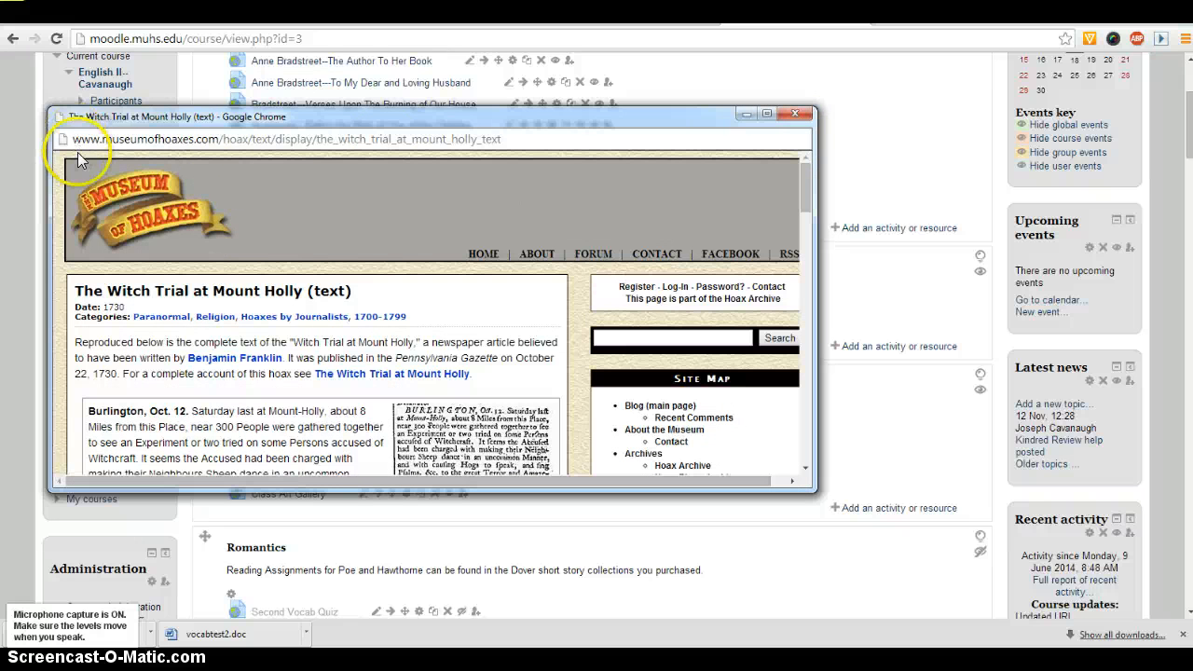
scroll(down, 3)
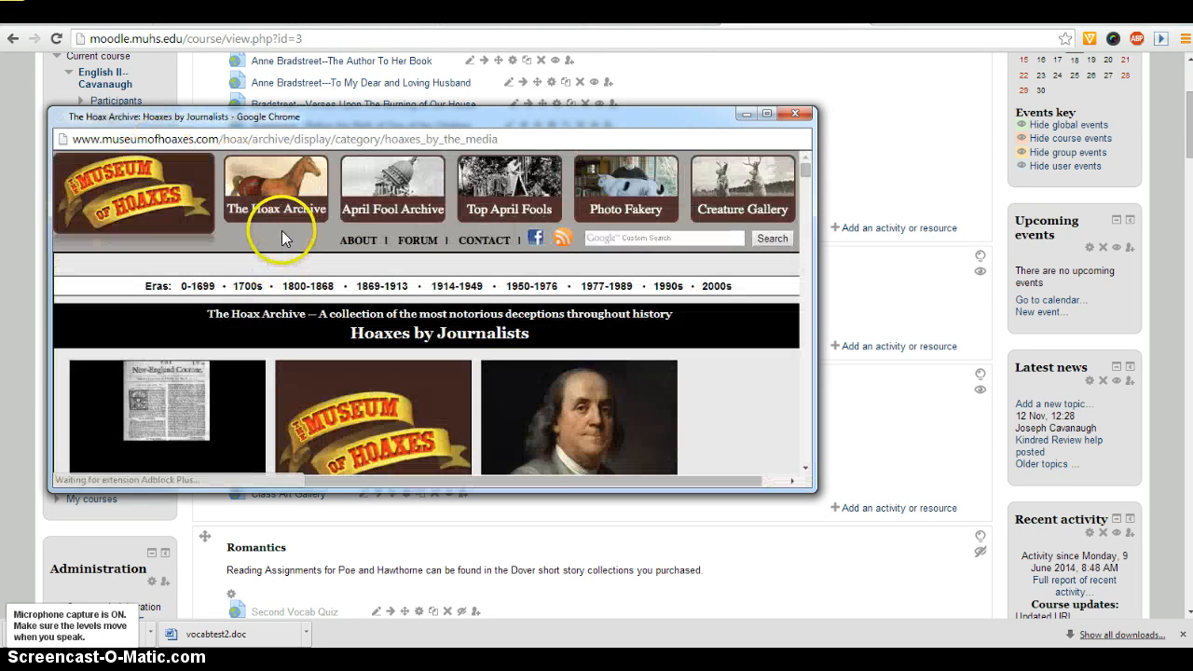
mouse_move(121, 140)
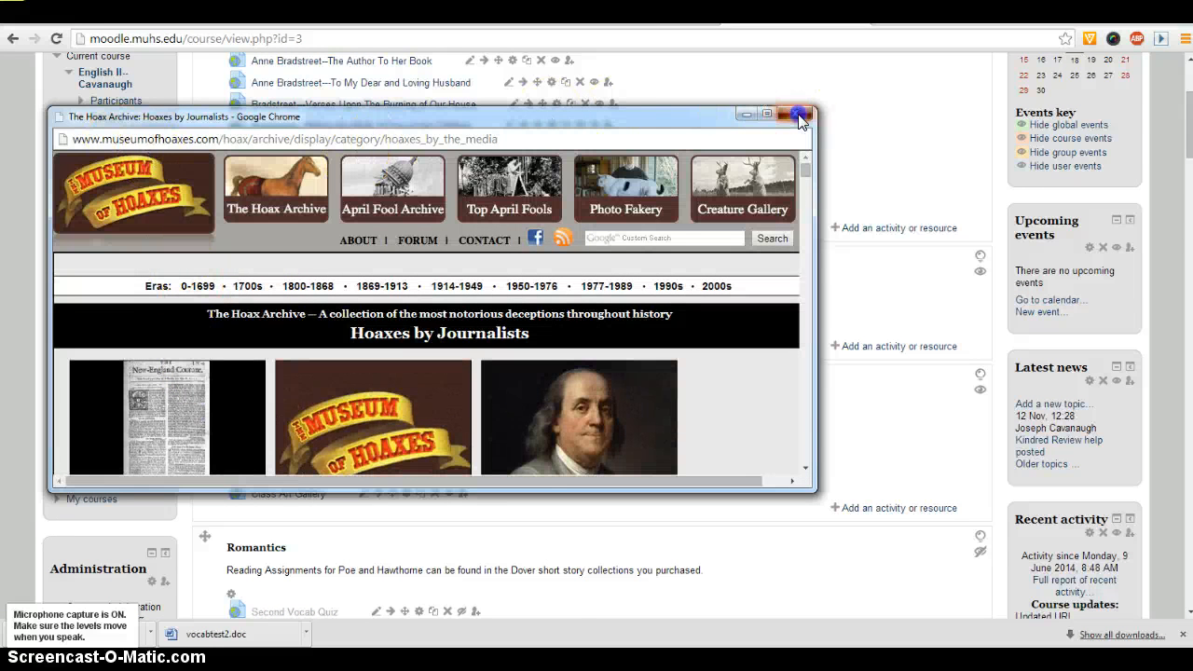
Step: Close the hoax pop-up and add a URL resource to Age of Reason and Revolution
click(799, 114)
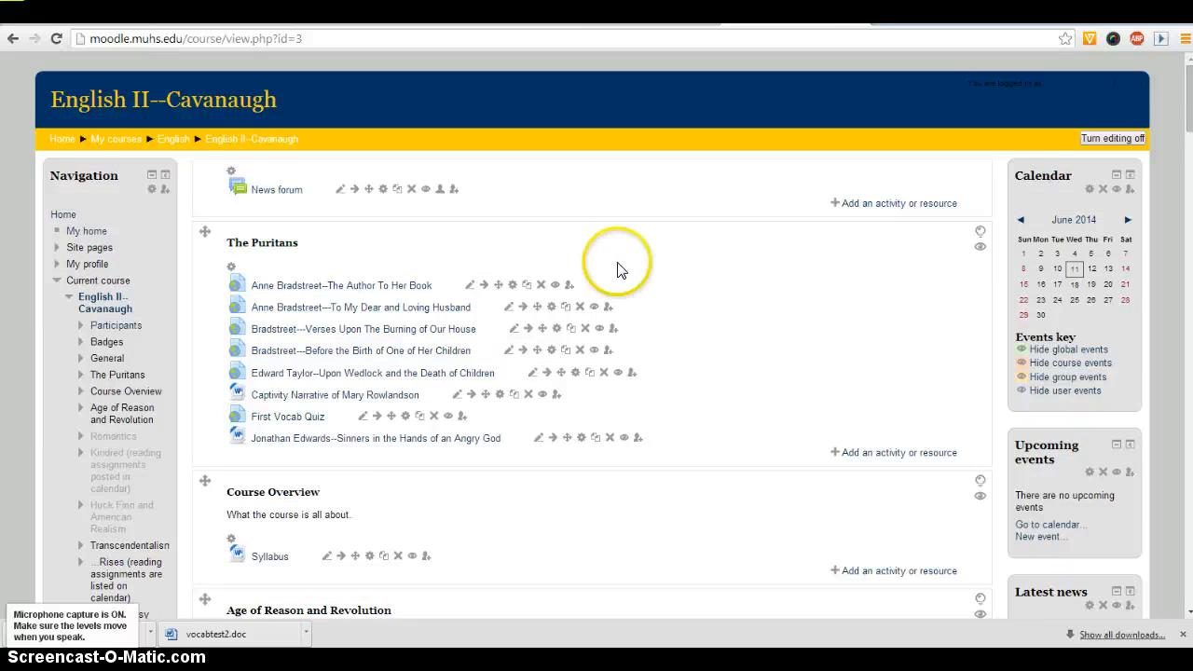
scroll(down, 3)
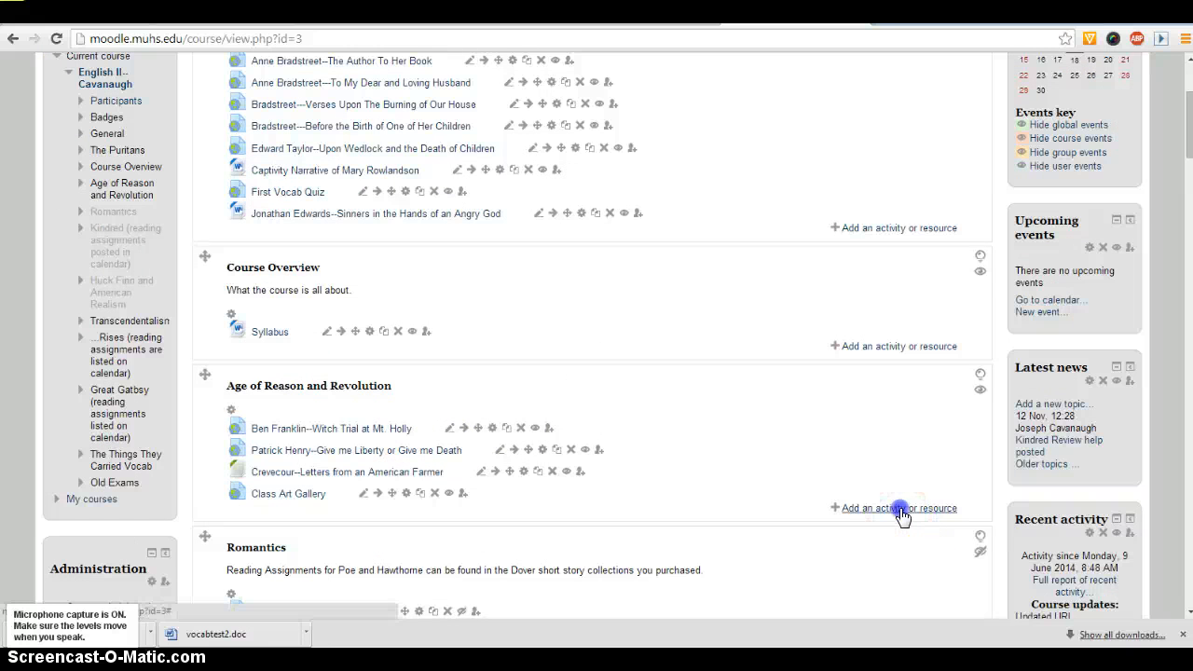
click(901, 508)
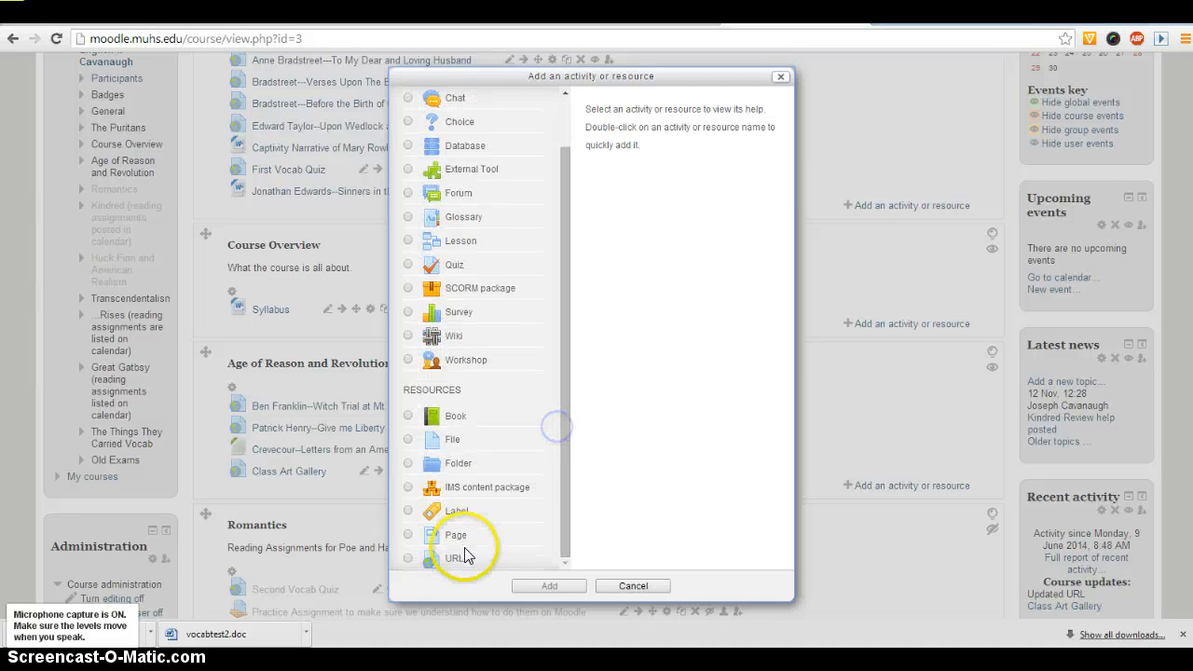
click(407, 558)
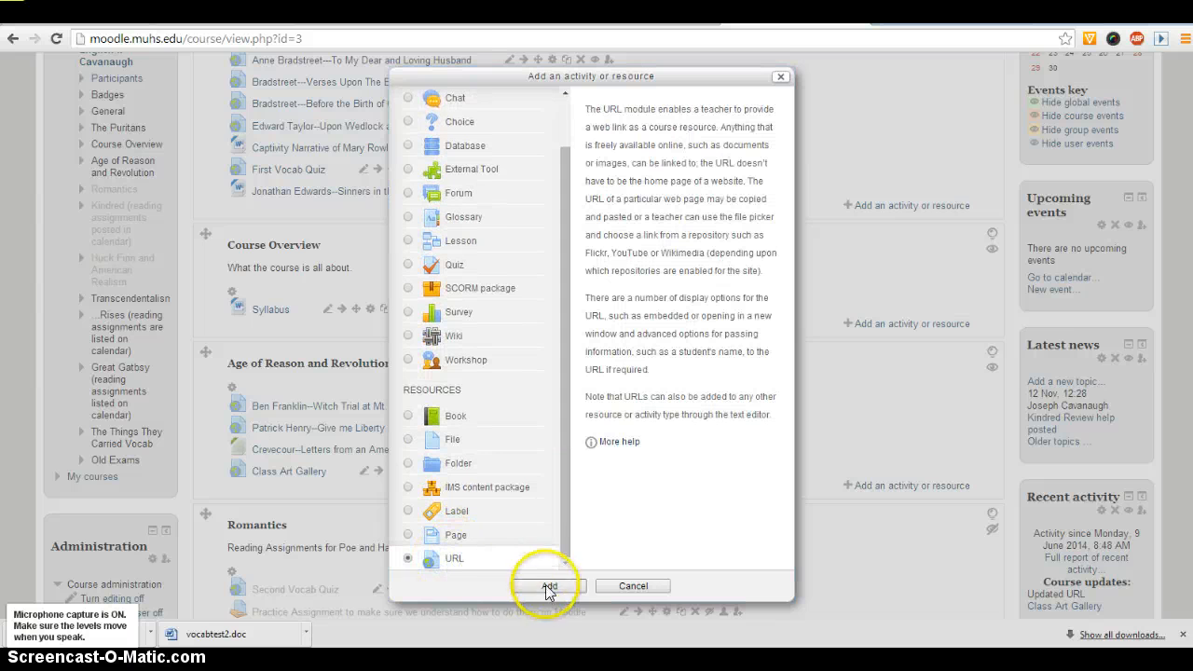
click(548, 586)
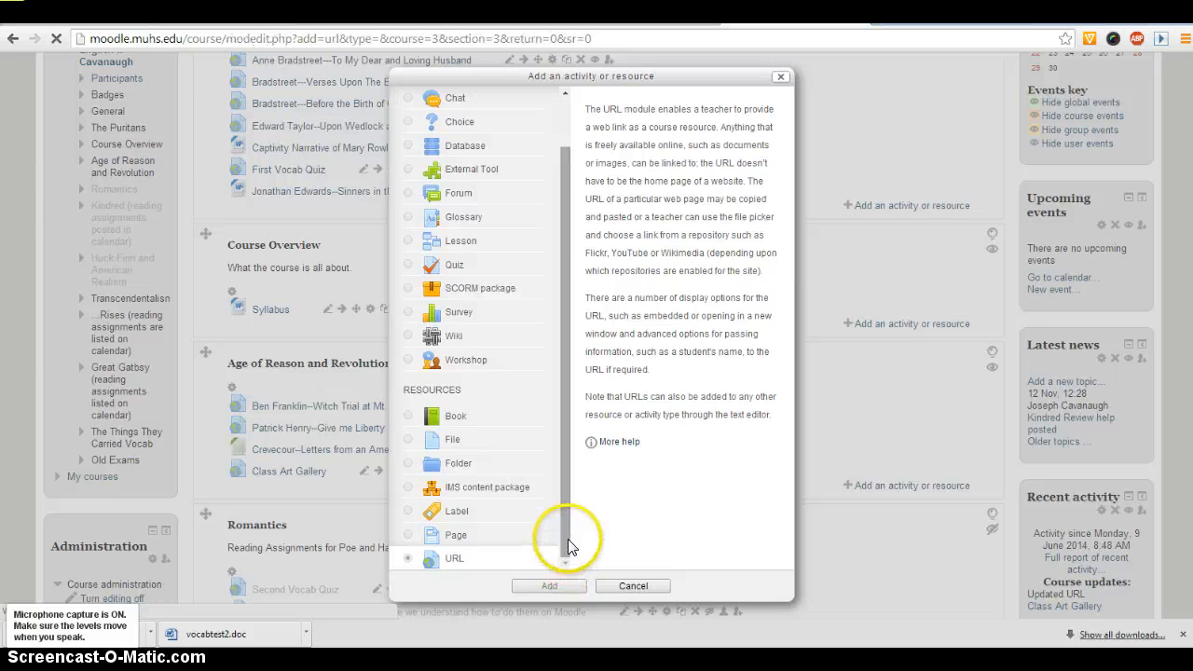
click(548, 585)
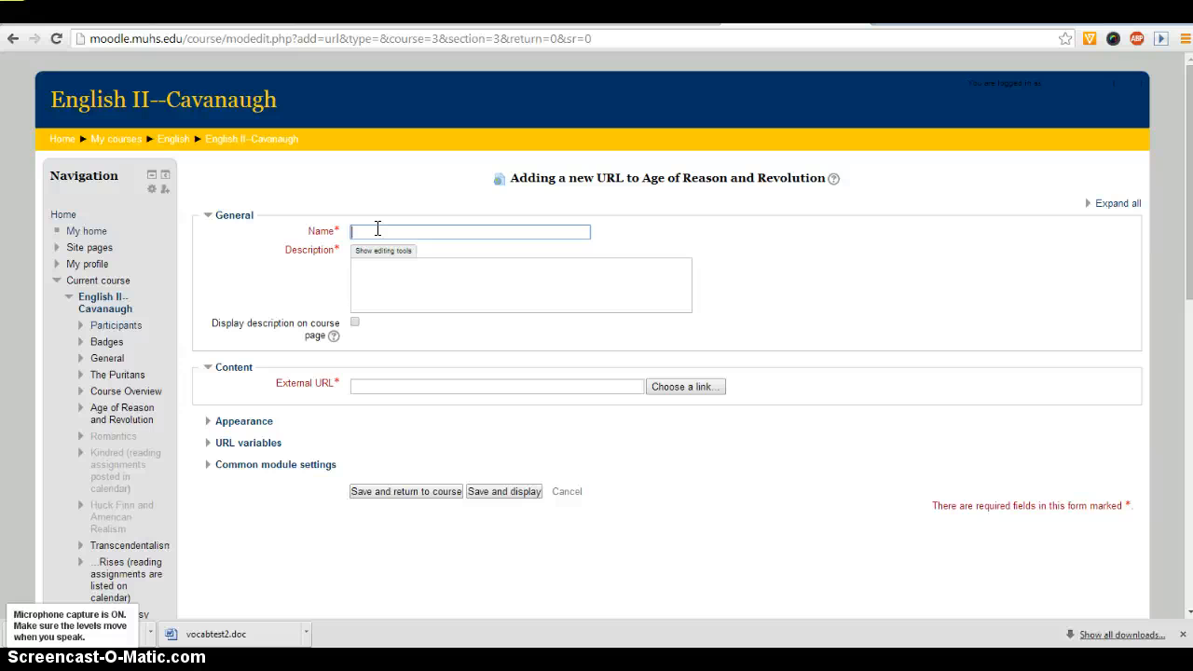
text(MUHS Website)
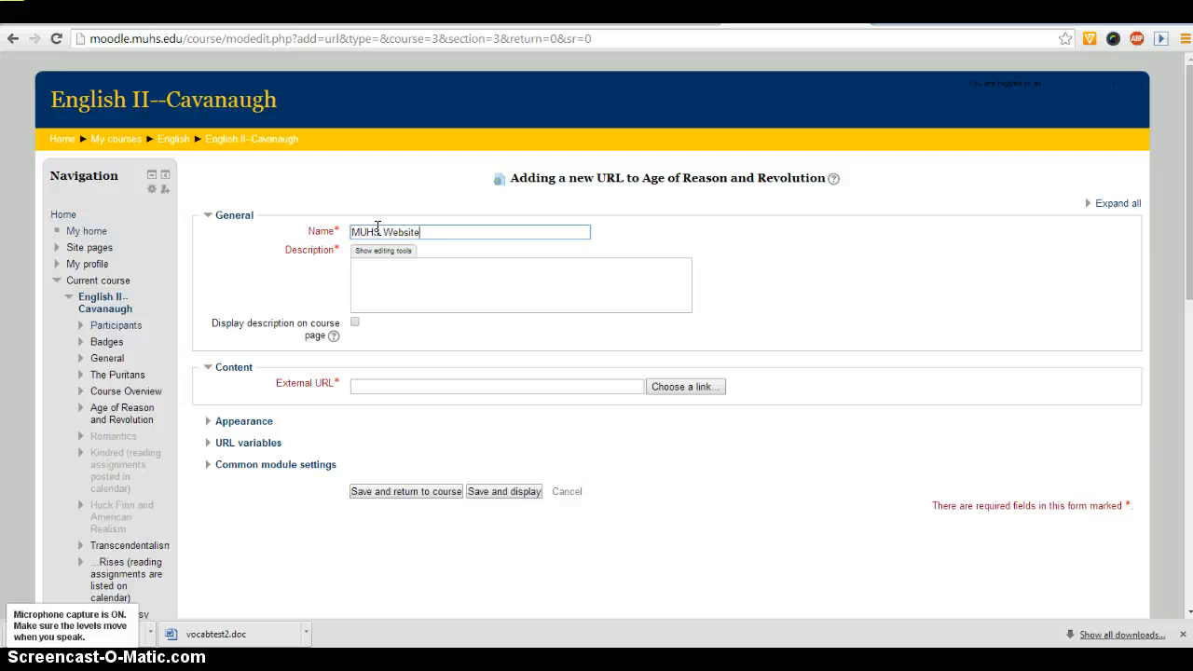
click(395, 272)
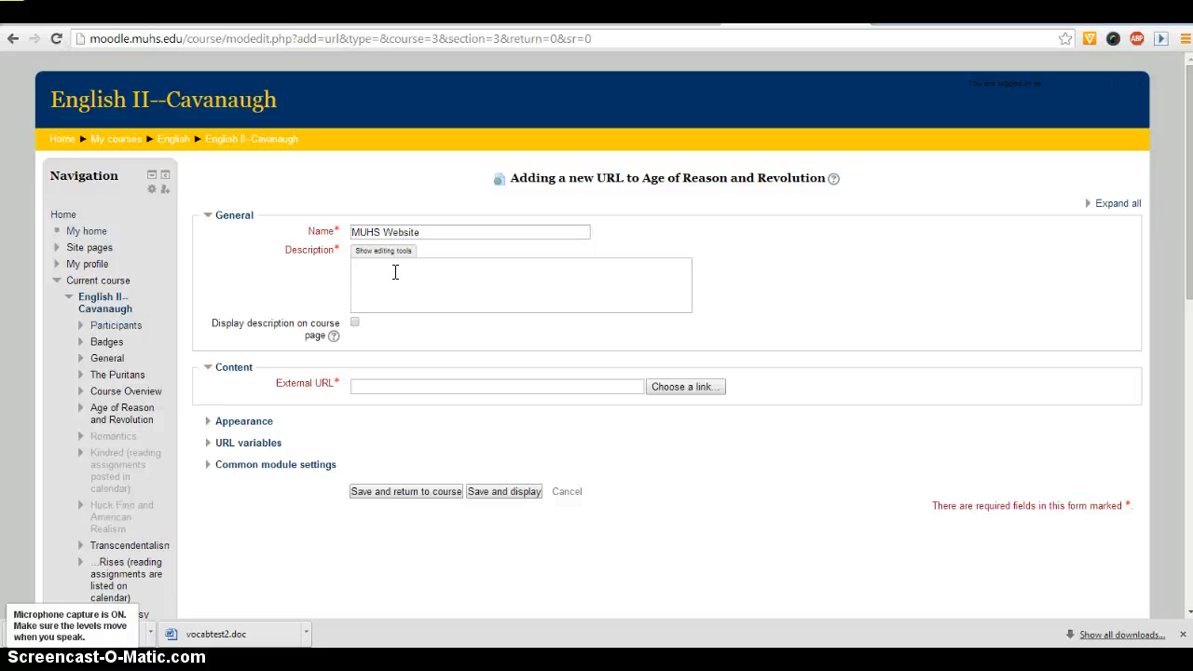
text(Our)
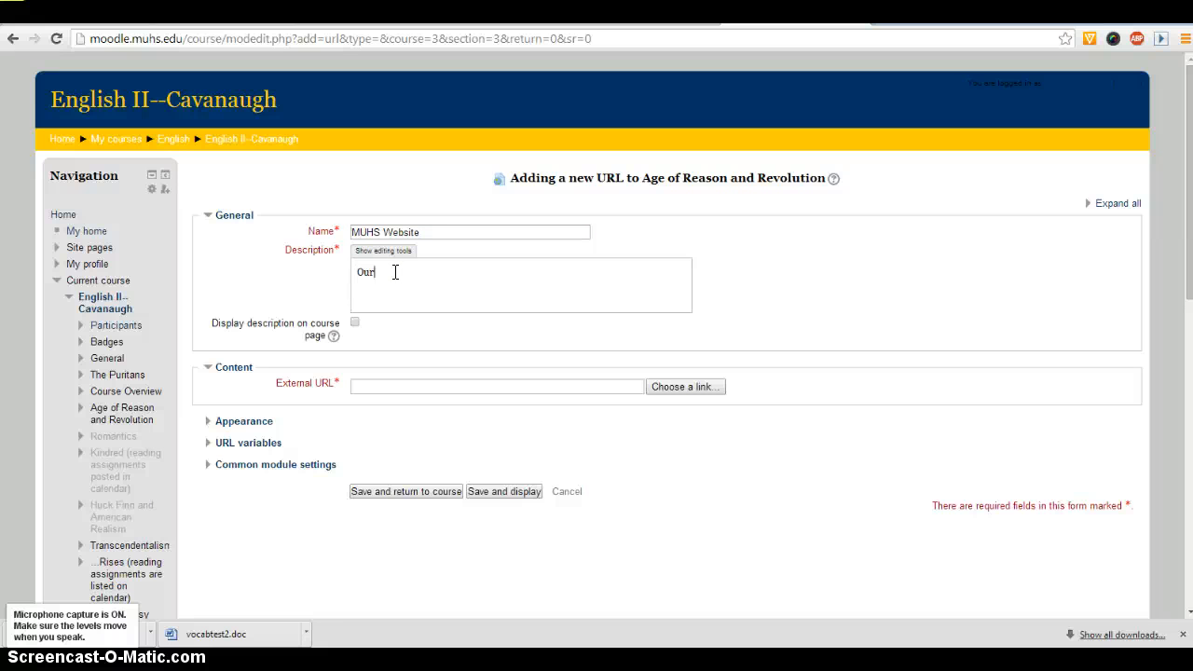
text(webpage)
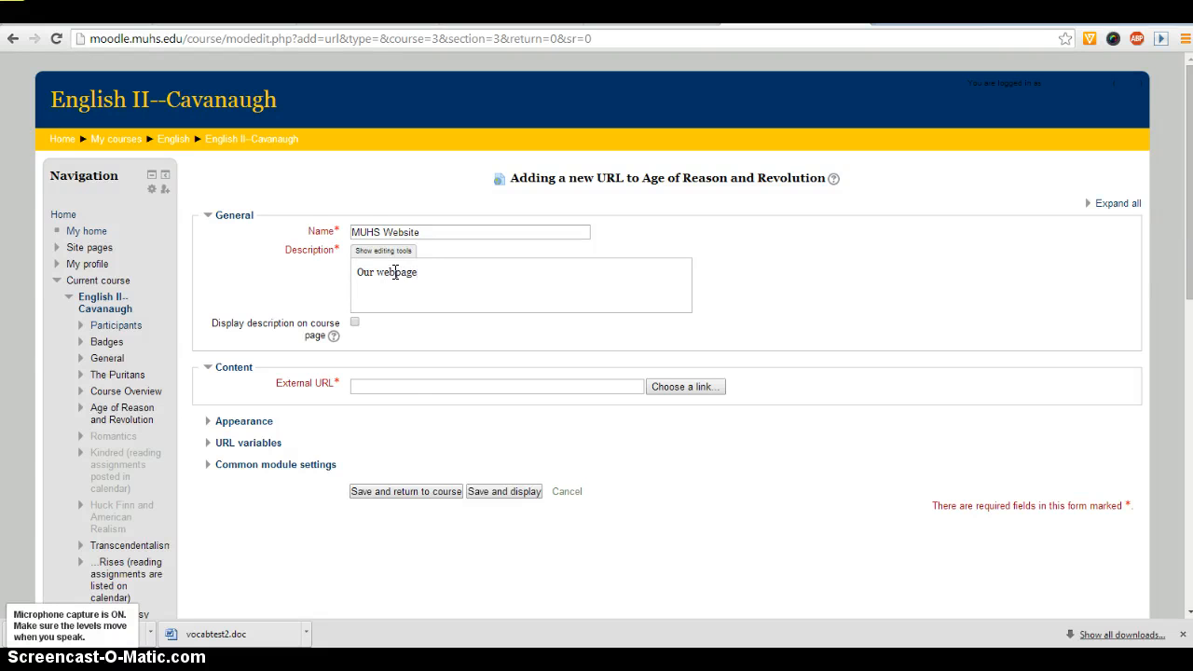
text(w)
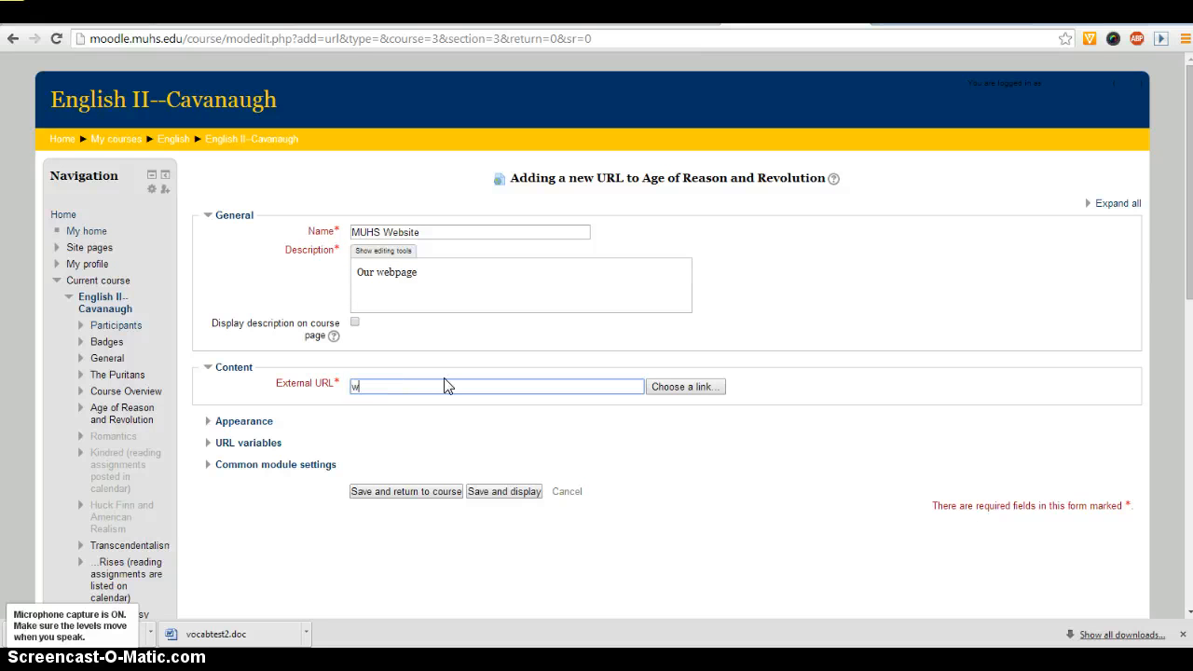
text(ww.muhs.edu)
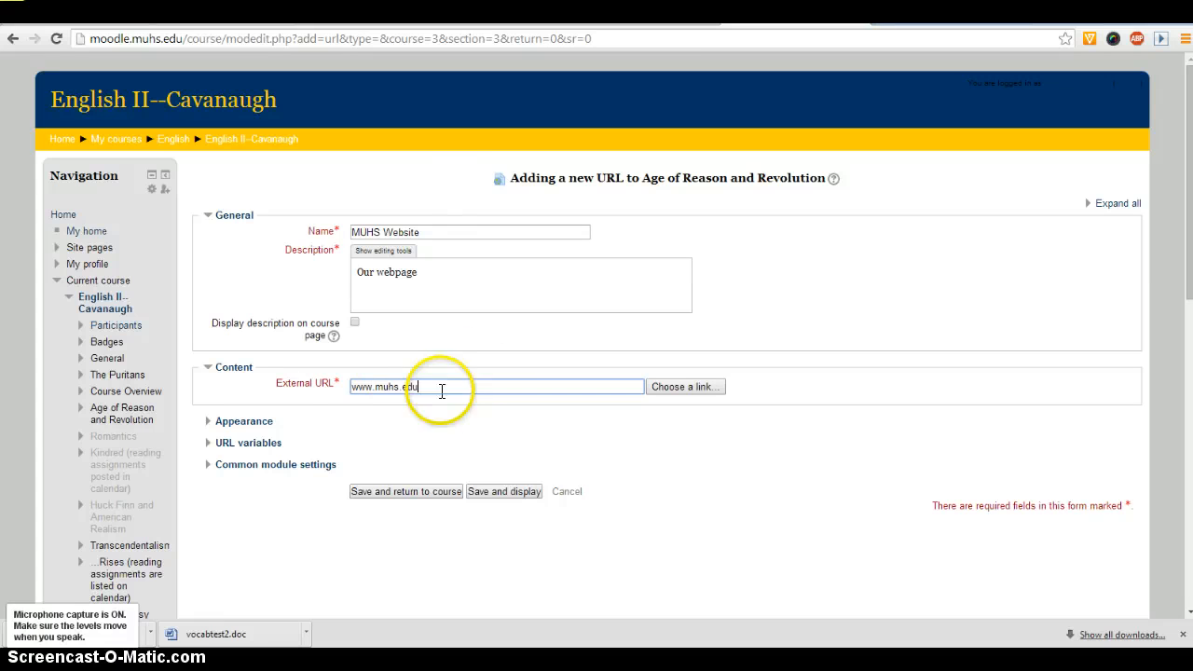
mouse_move(423, 415)
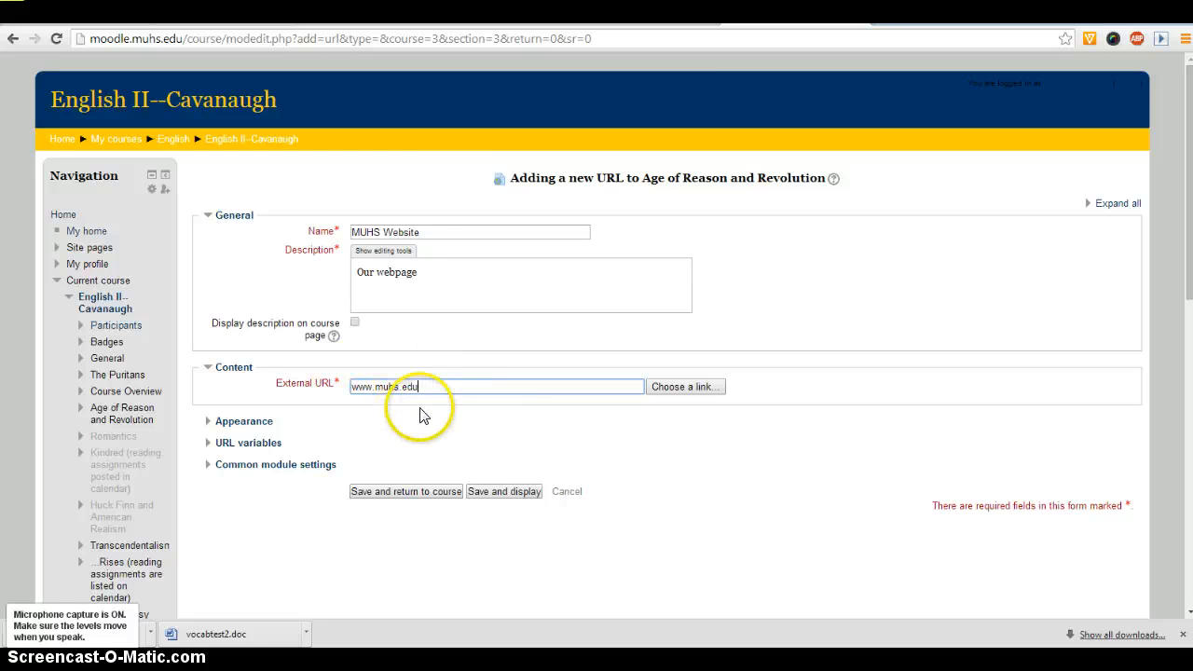
mouse_move(394, 450)
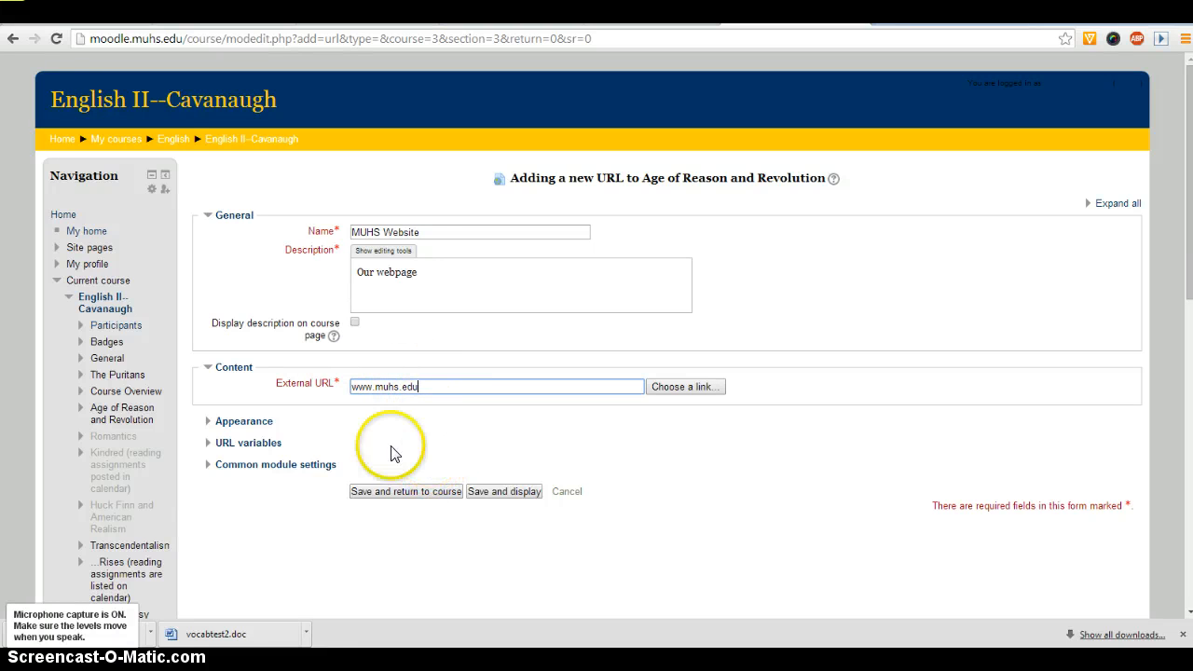
Step: Under Appearance, try Display set to Embed, then switch it to In pop-up
click(243, 420)
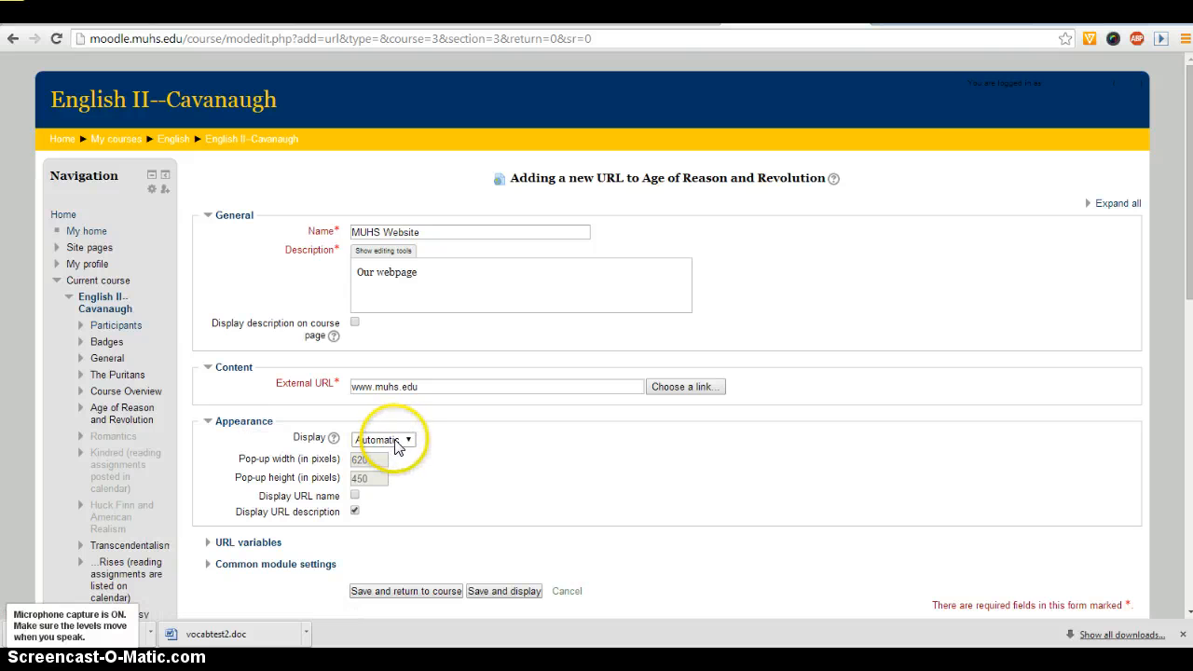
click(382, 439)
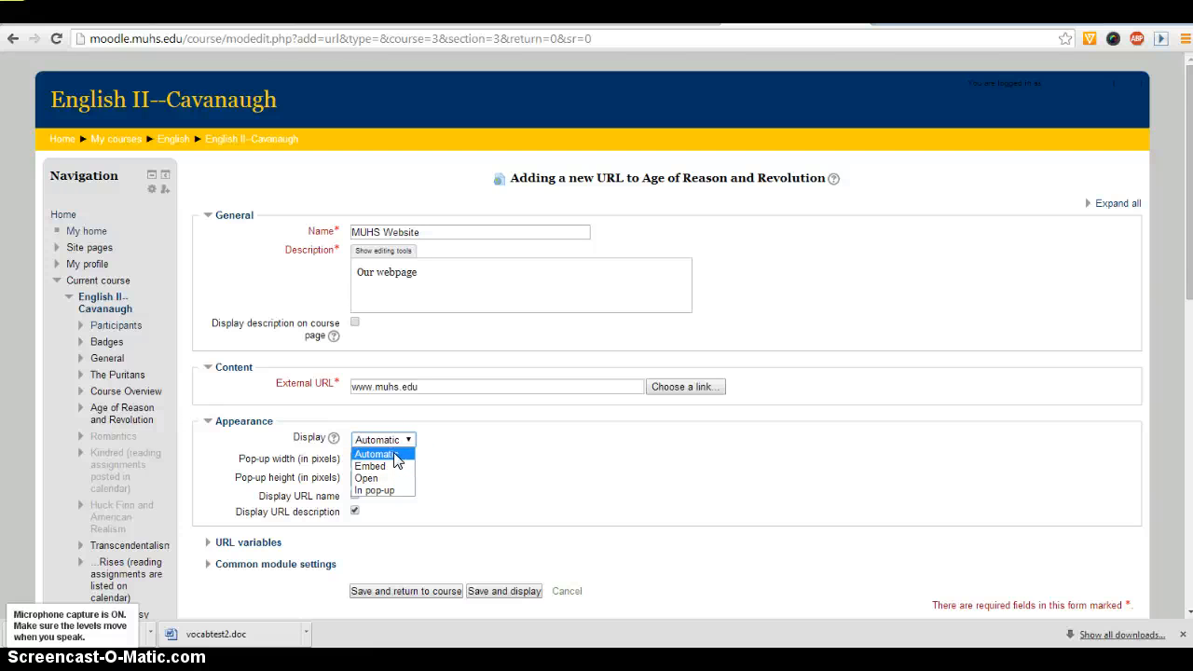
mouse_move(398, 472)
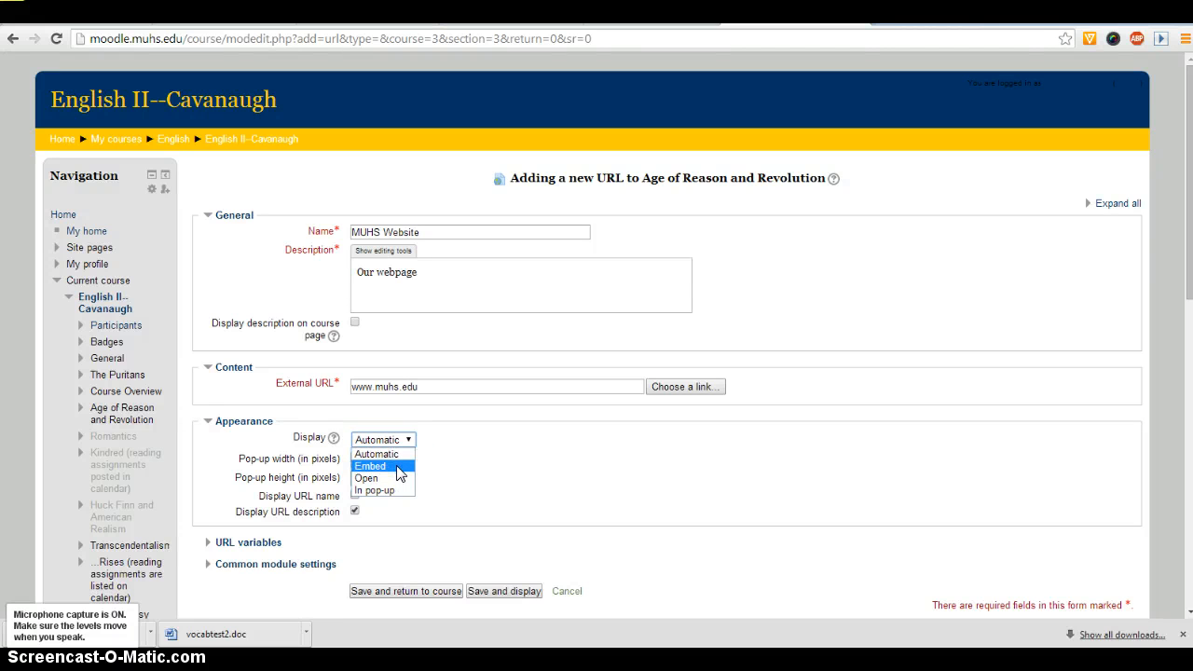
mouse_move(392, 476)
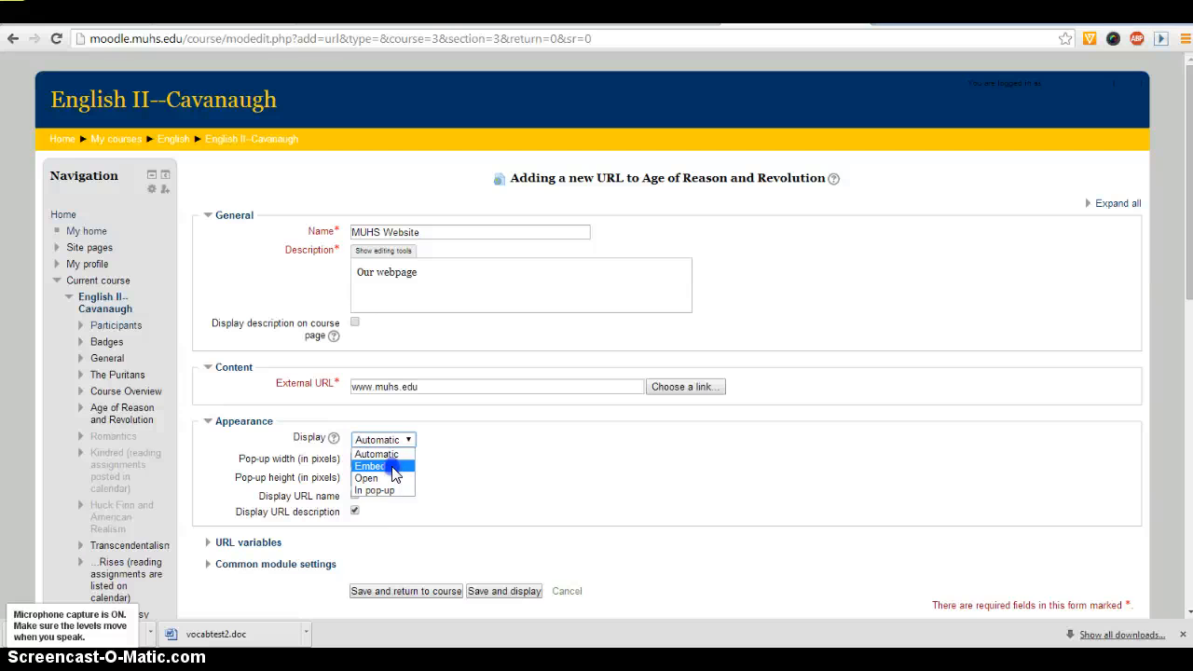
click(372, 466)
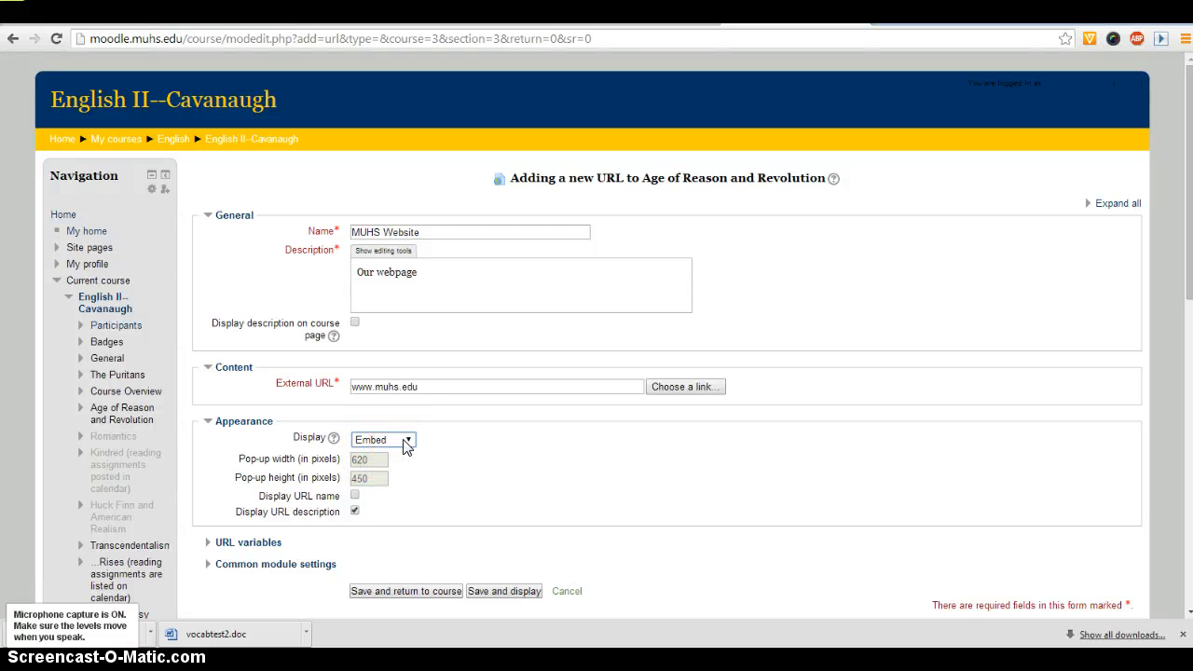
click(382, 439)
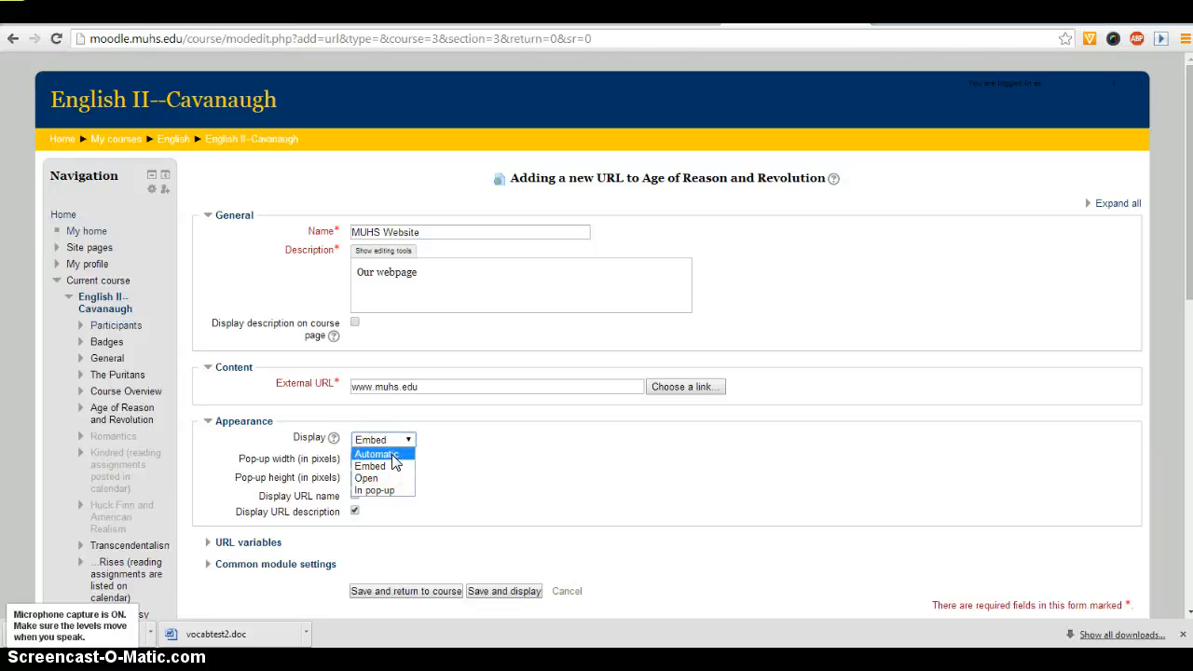
mouse_move(375, 478)
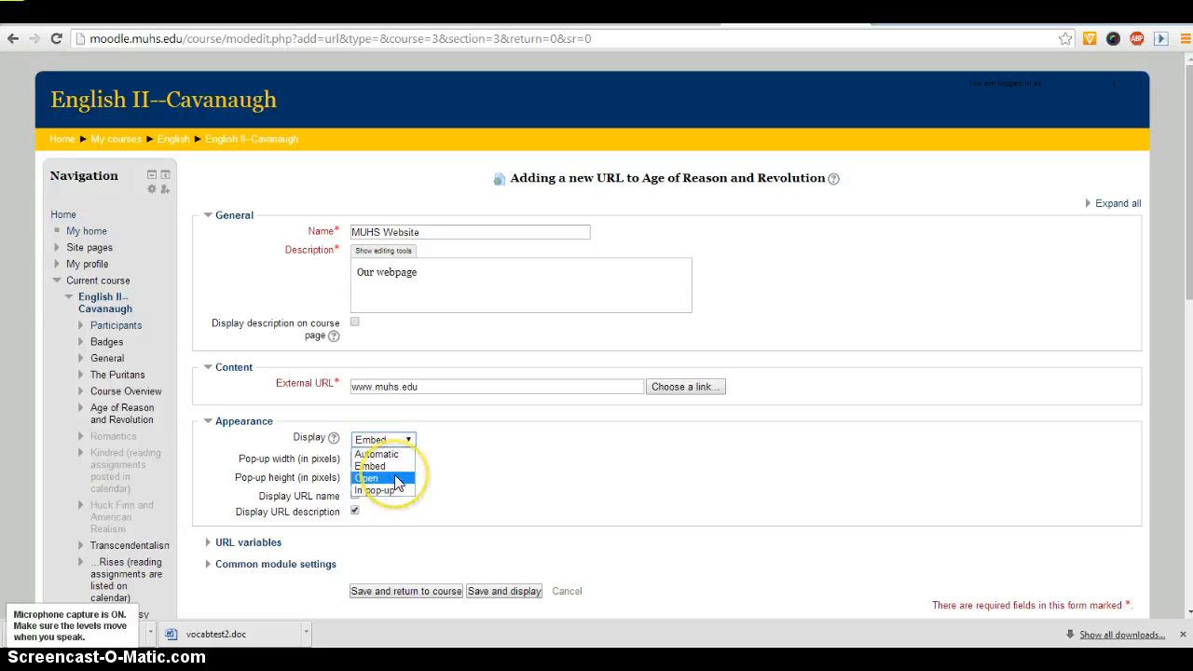
mouse_move(407, 481)
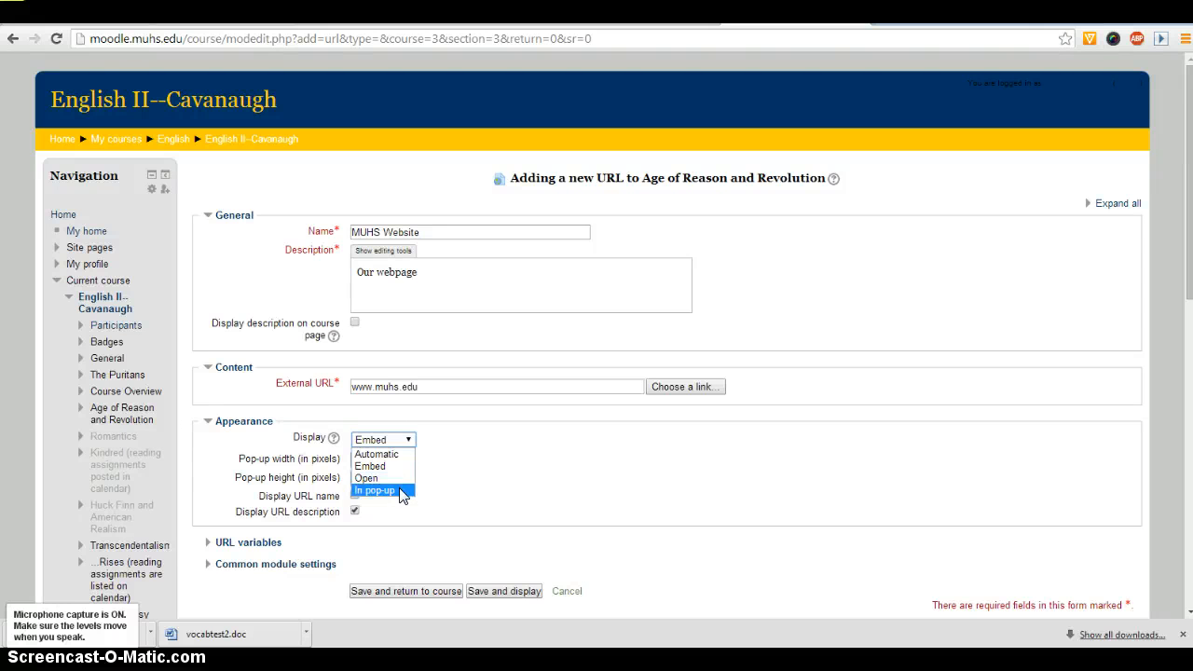
click(376, 490)
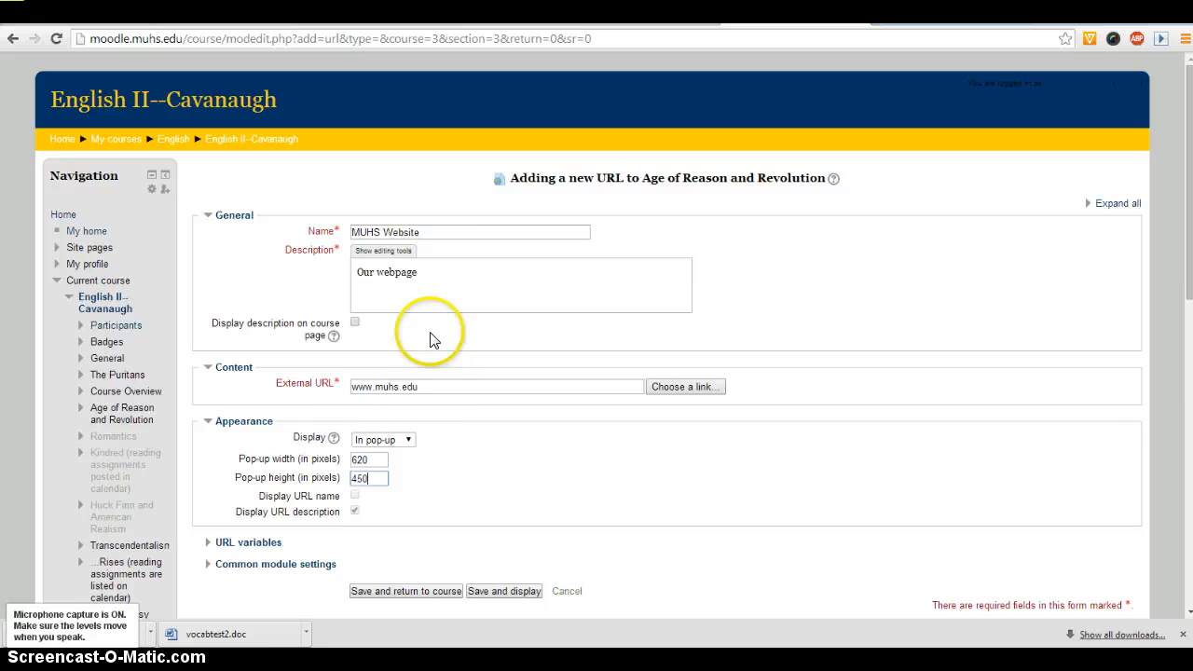
click(243, 421)
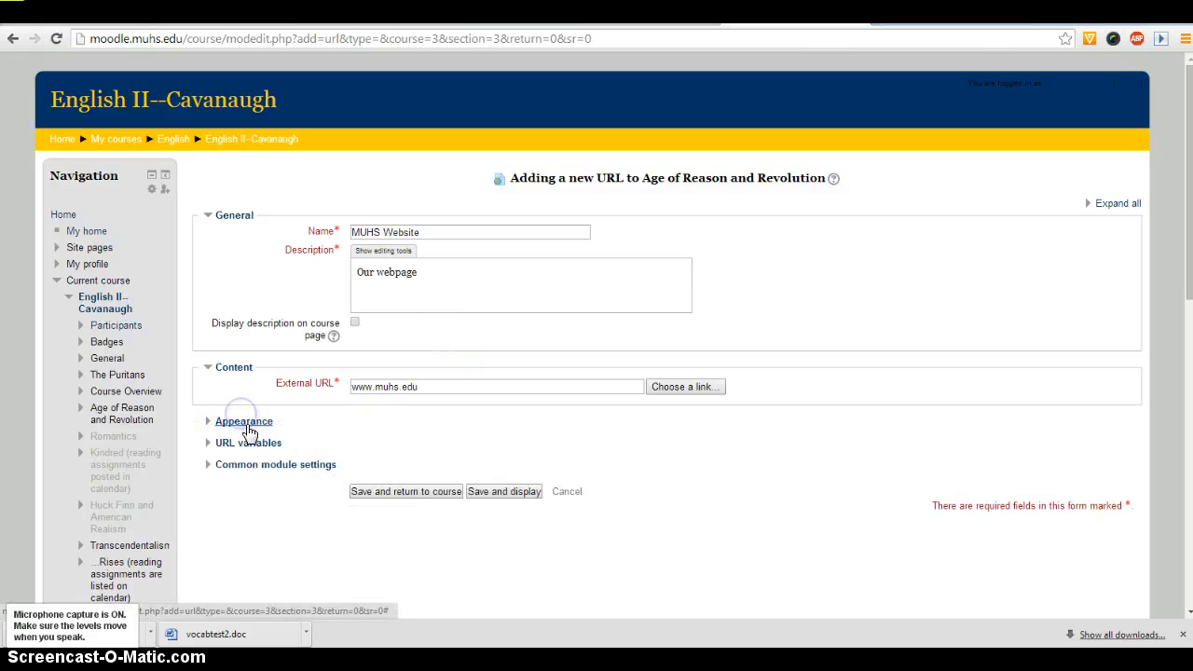
Step: Change the MUHS Website Display option to Embed and save, returning to the course
click(244, 421)
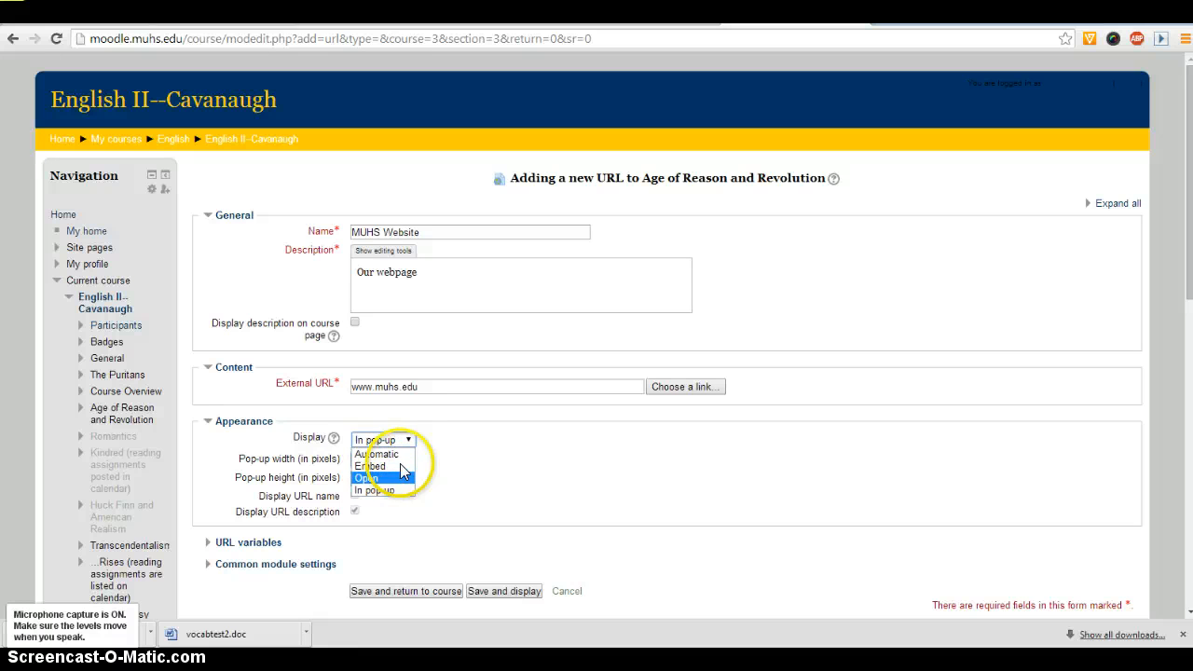
mouse_move(489, 473)
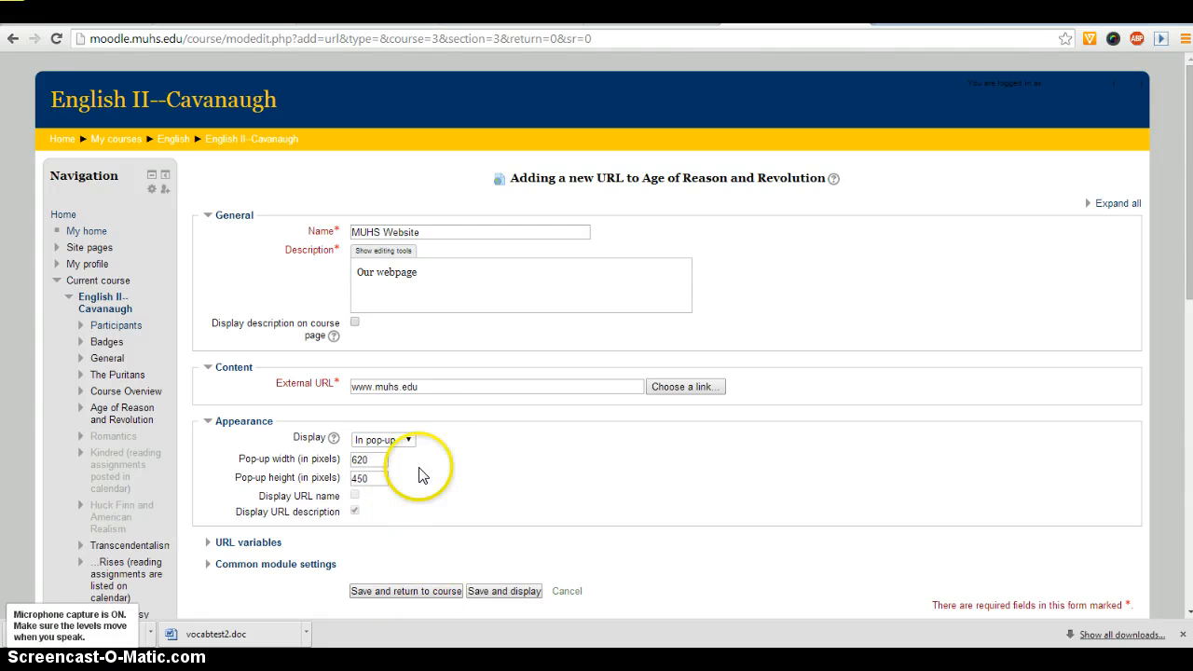
click(382, 439)
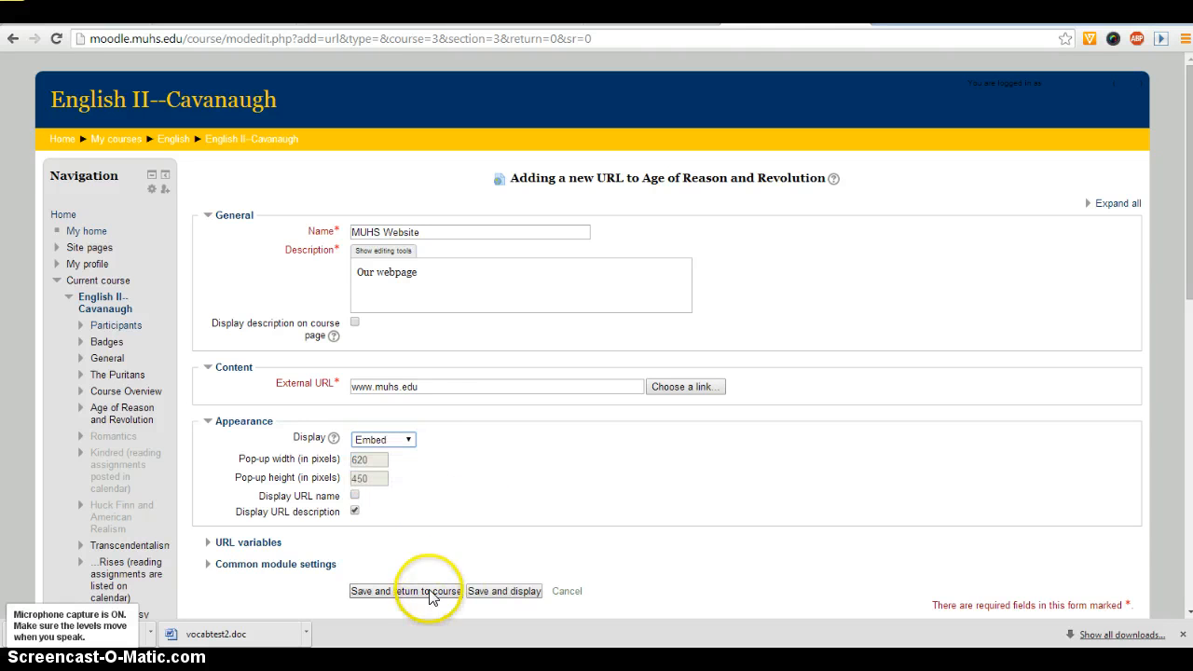
click(430, 591)
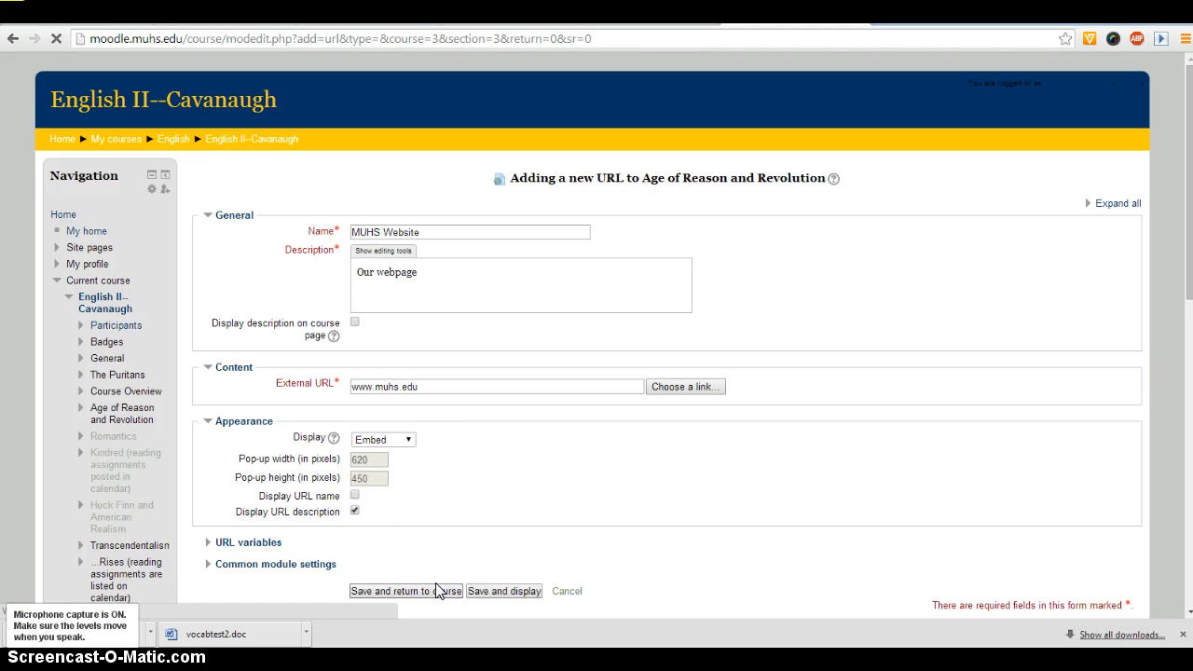
click(404, 590)
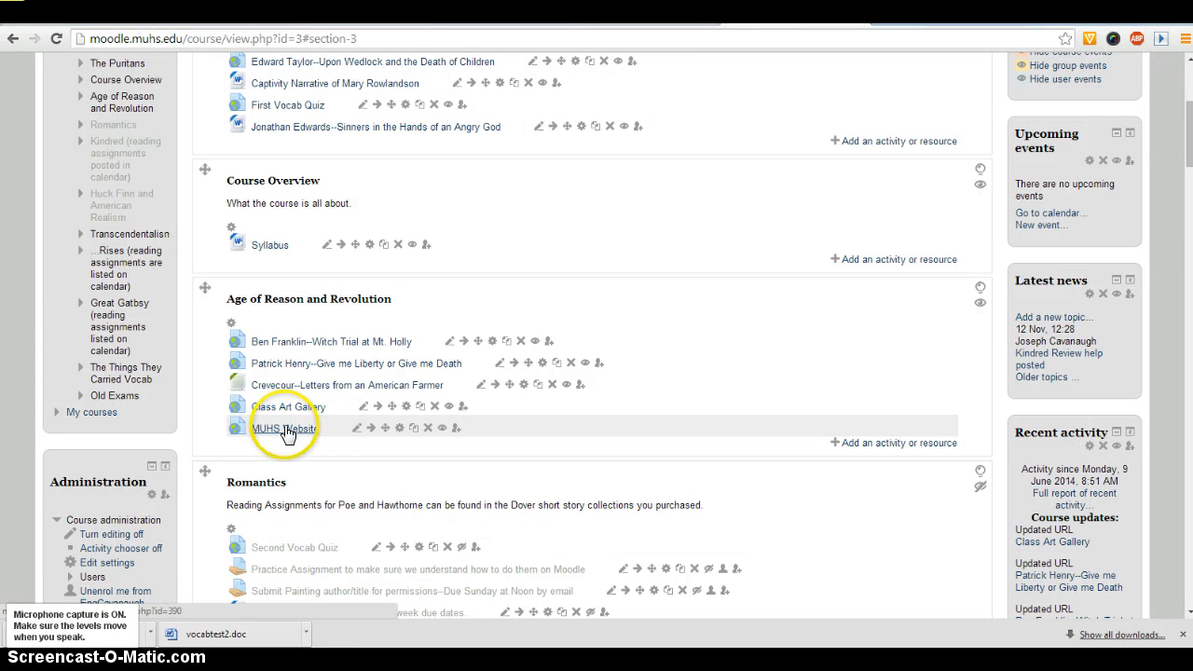
Step: Open the MUHS Website link in the Age of Reason and Revolution section
click(284, 428)
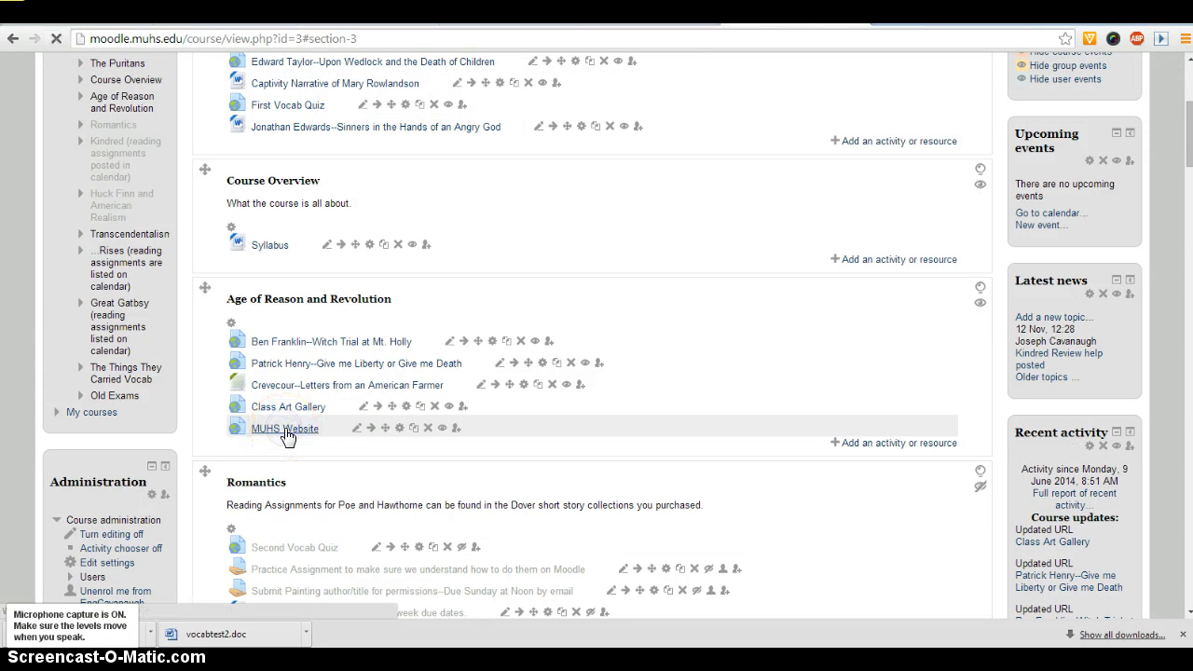
click(285, 428)
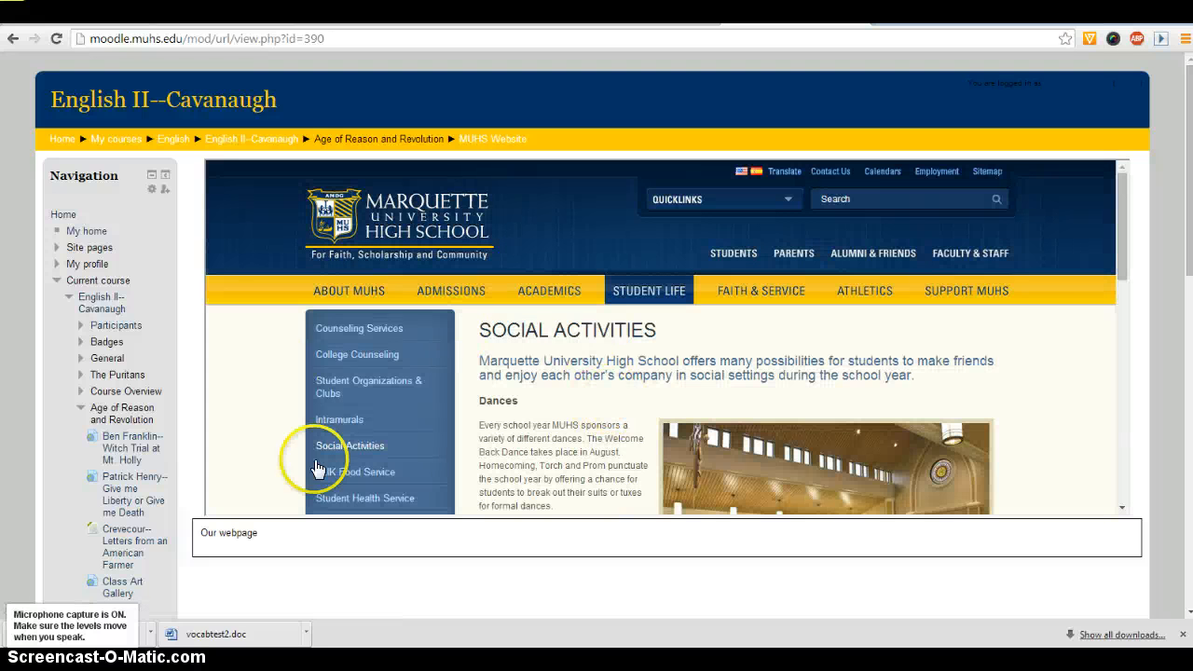
mouse_move(197, 282)
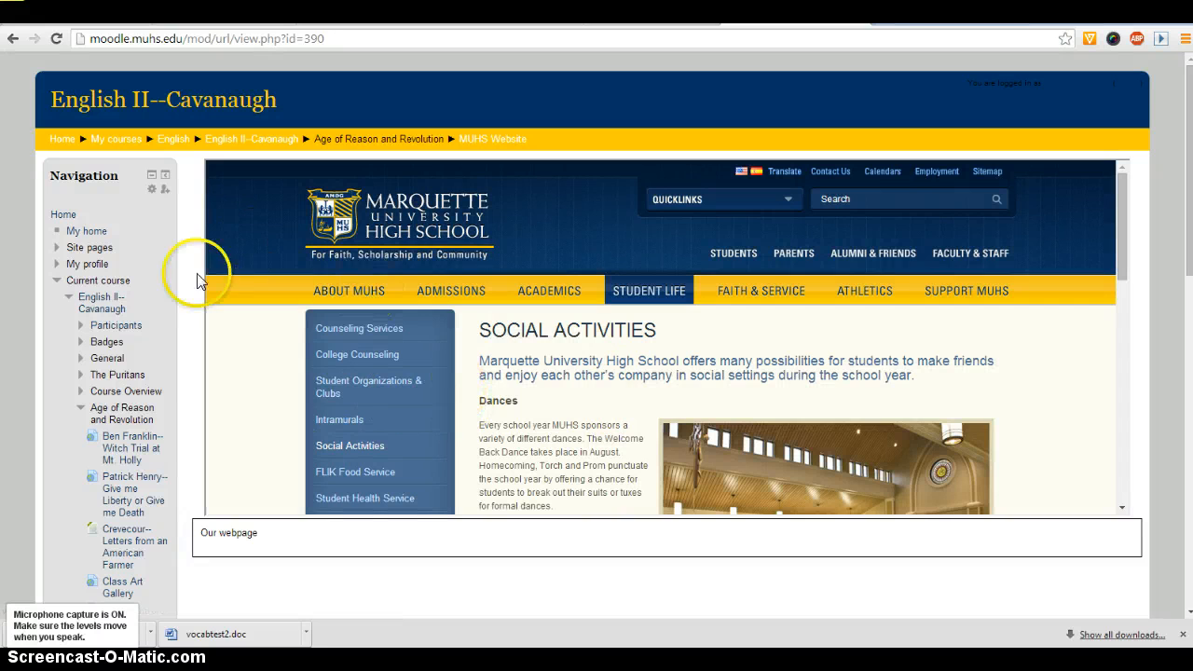